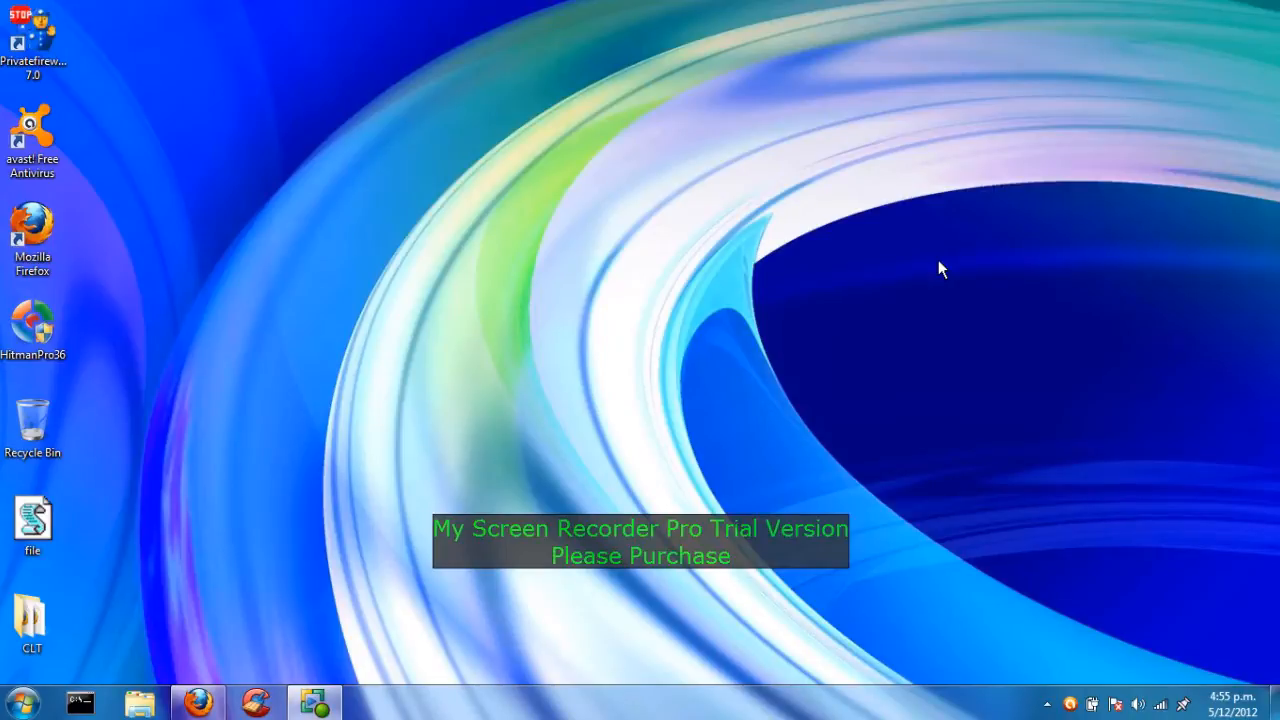
pyautogui.moveTo(200, 700)
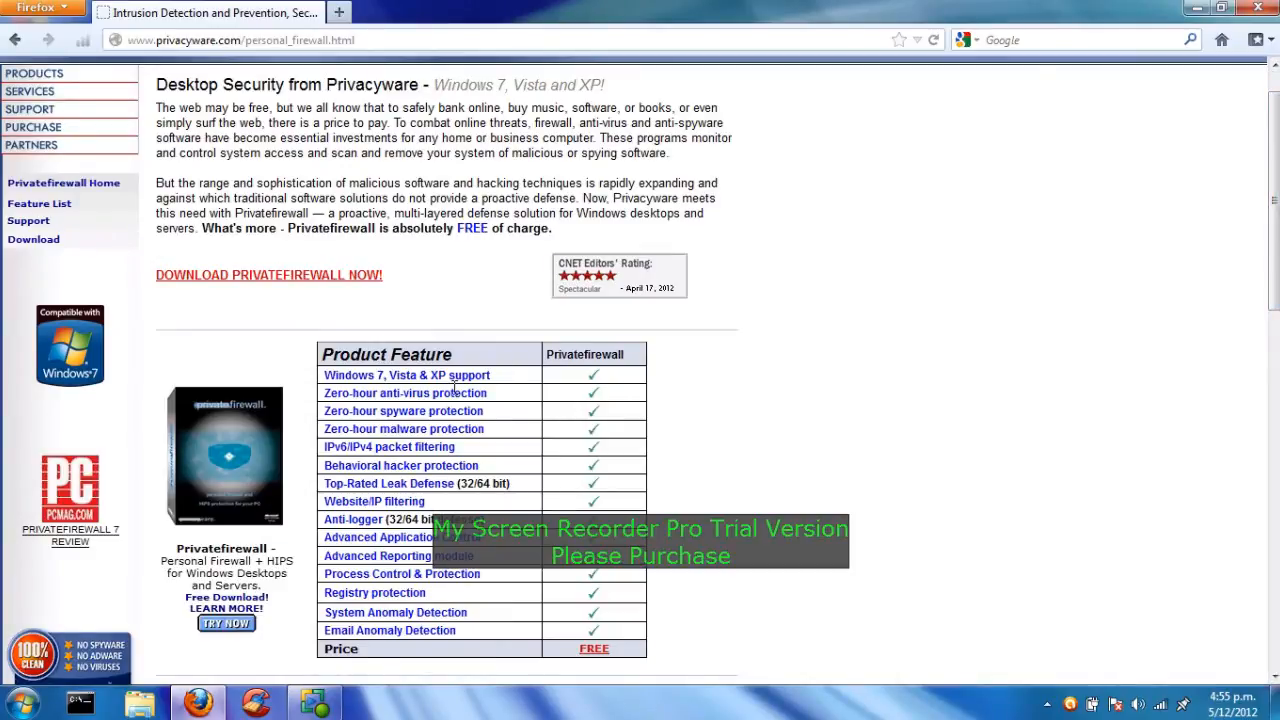
pyautogui.moveTo(451, 393)
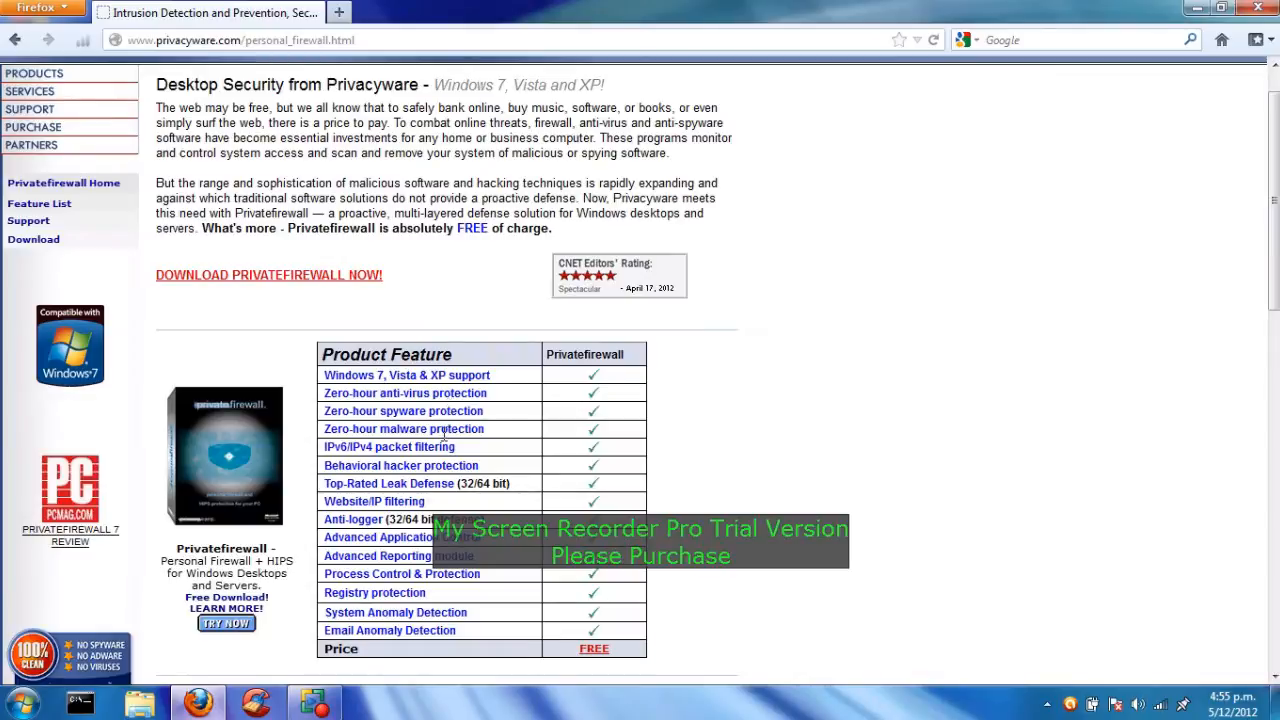
pyautogui.moveTo(442, 447)
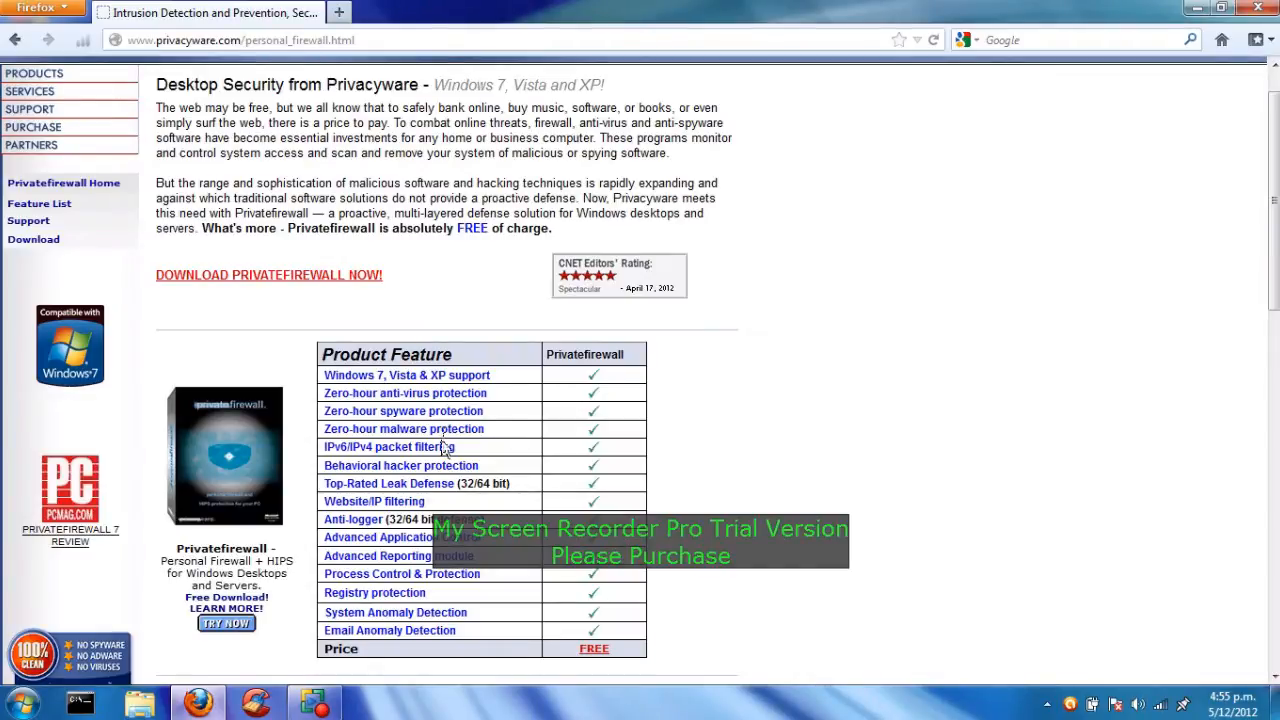
pyautogui.moveTo(445, 450)
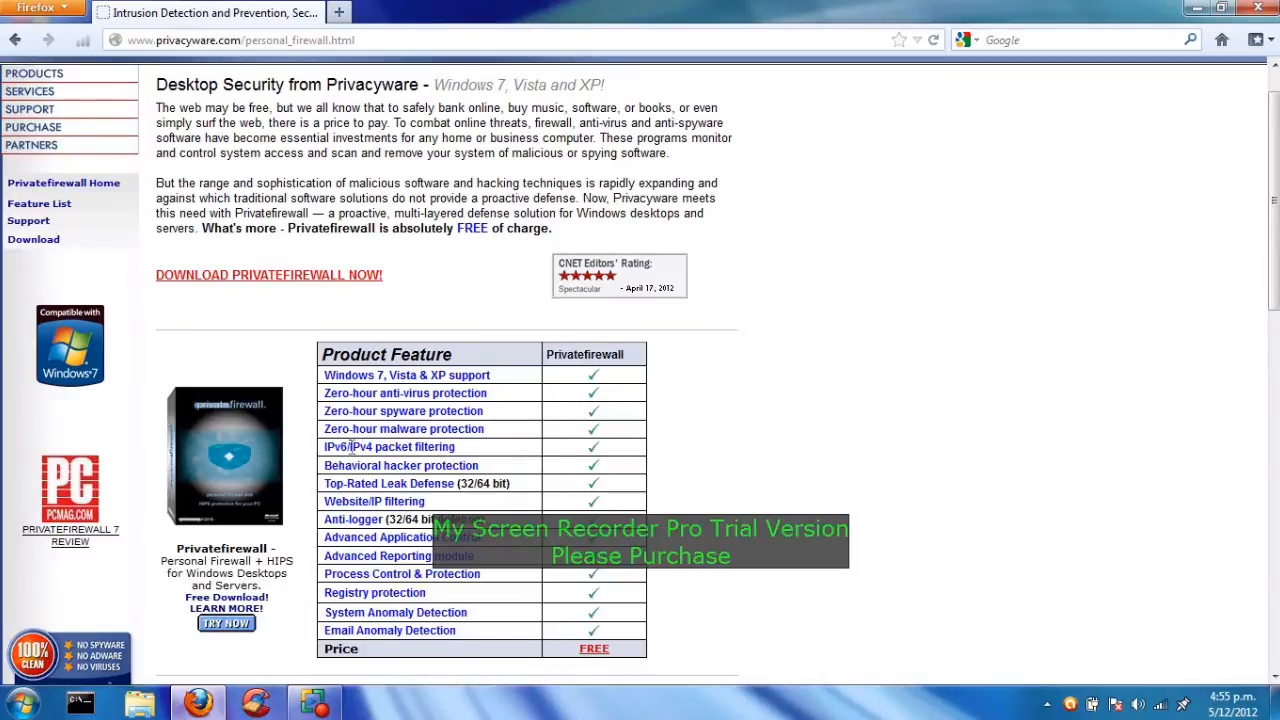
# Scroll through the Privacyware Privatefirewall feature page and its table, then close Firefox
pyautogui.scroll(-3)
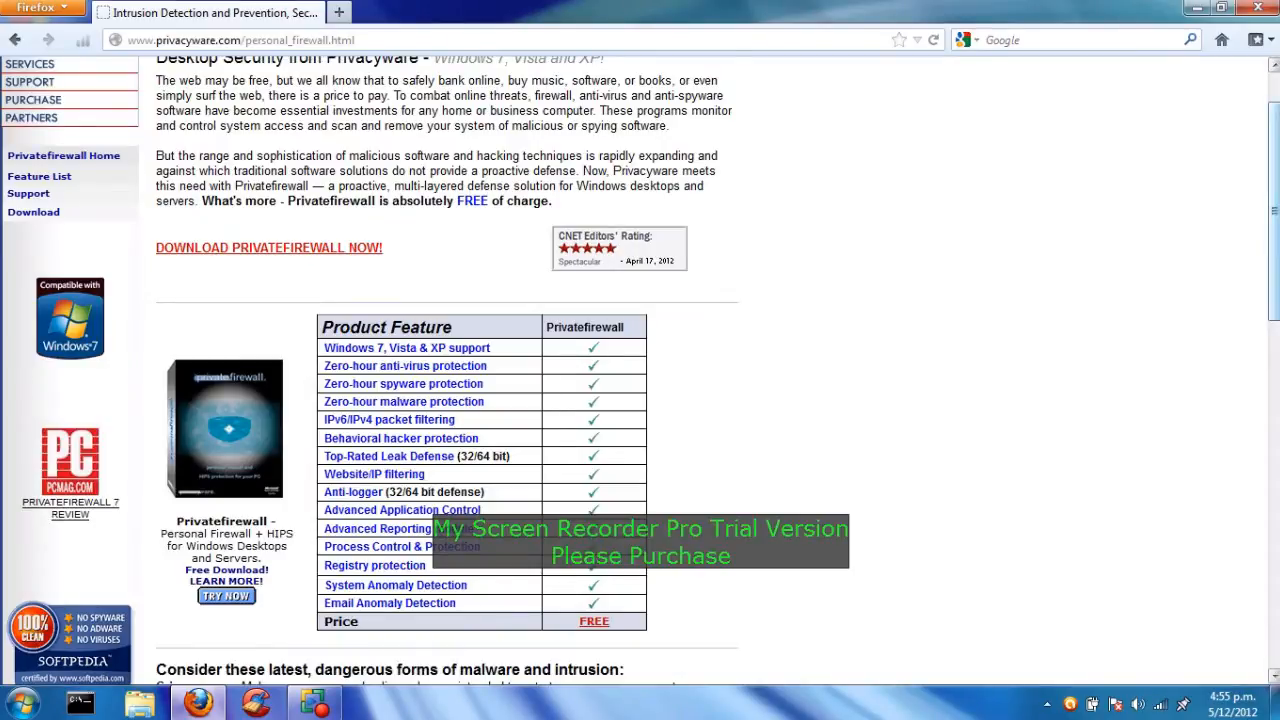
pyautogui.scroll(-3)
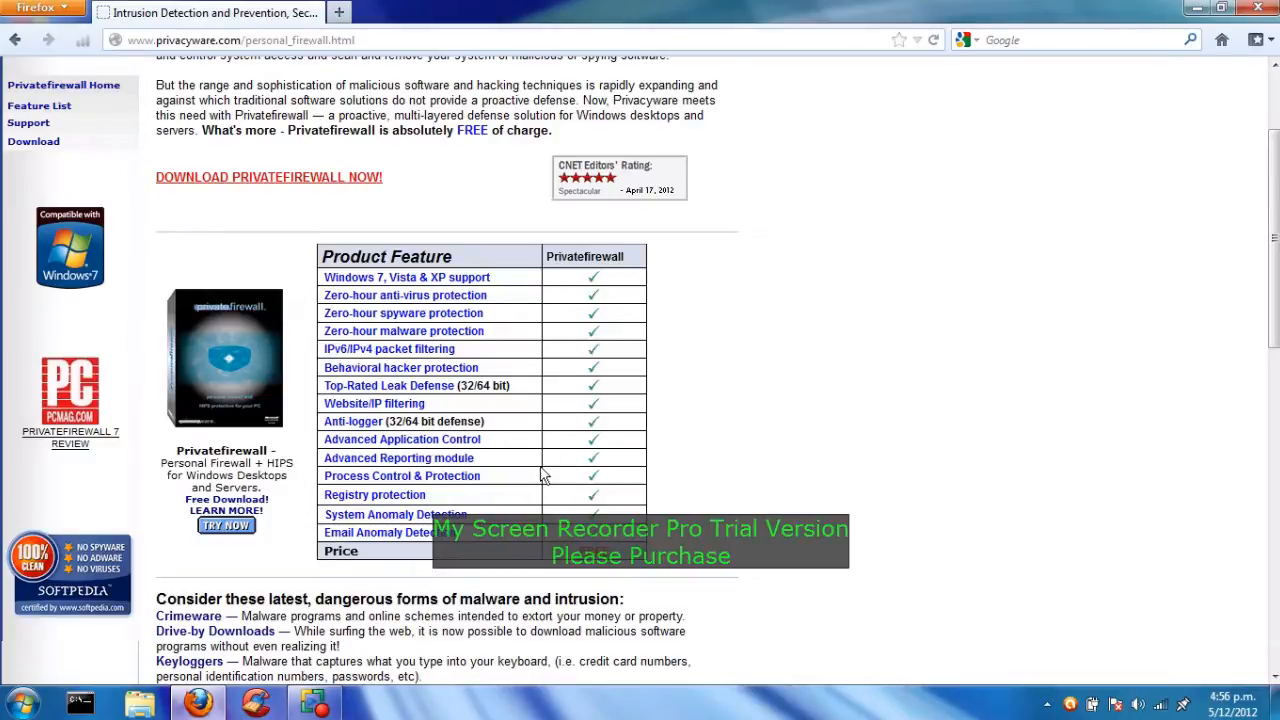
pyautogui.scroll(-3)
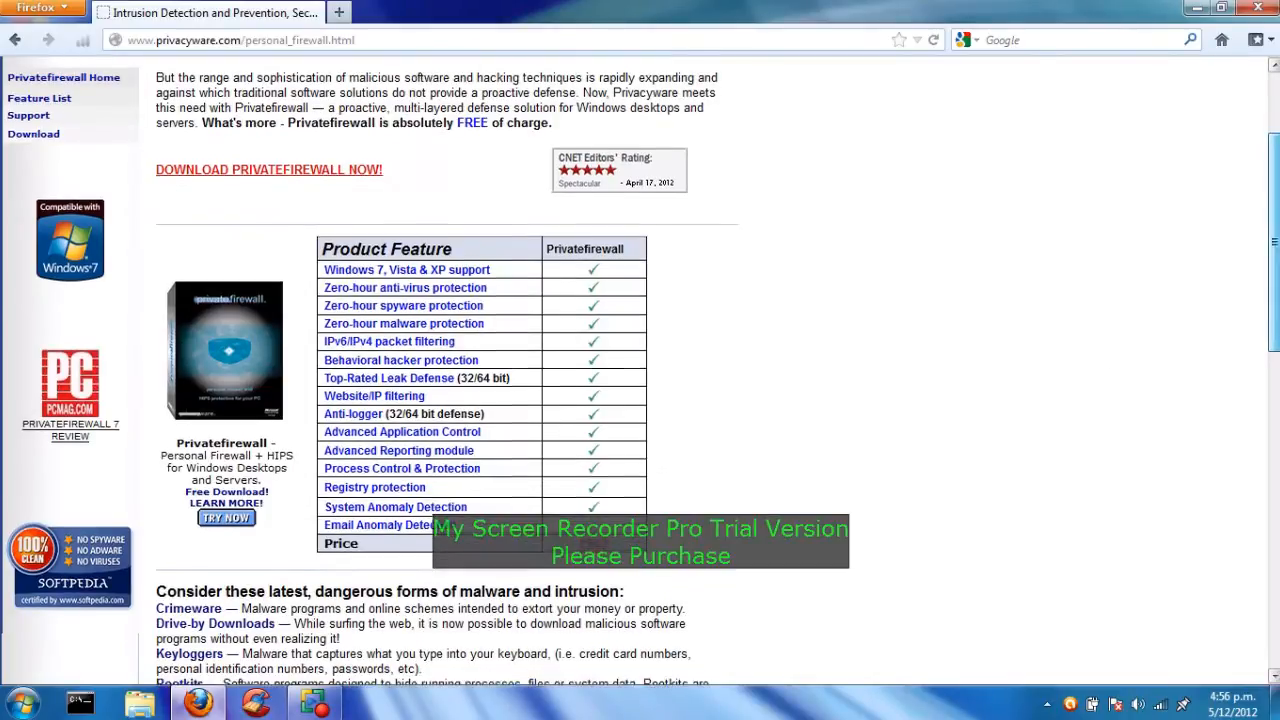
pyautogui.scroll(-3)
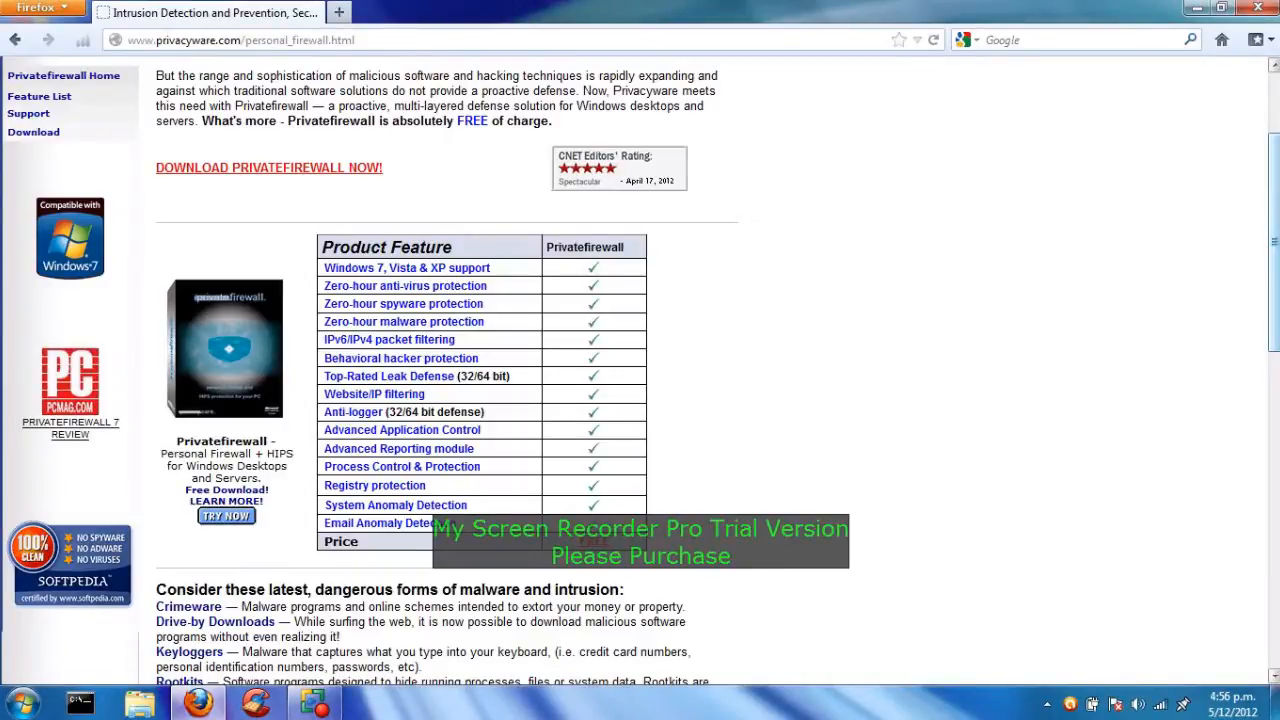
pyautogui.moveTo(332, 172)
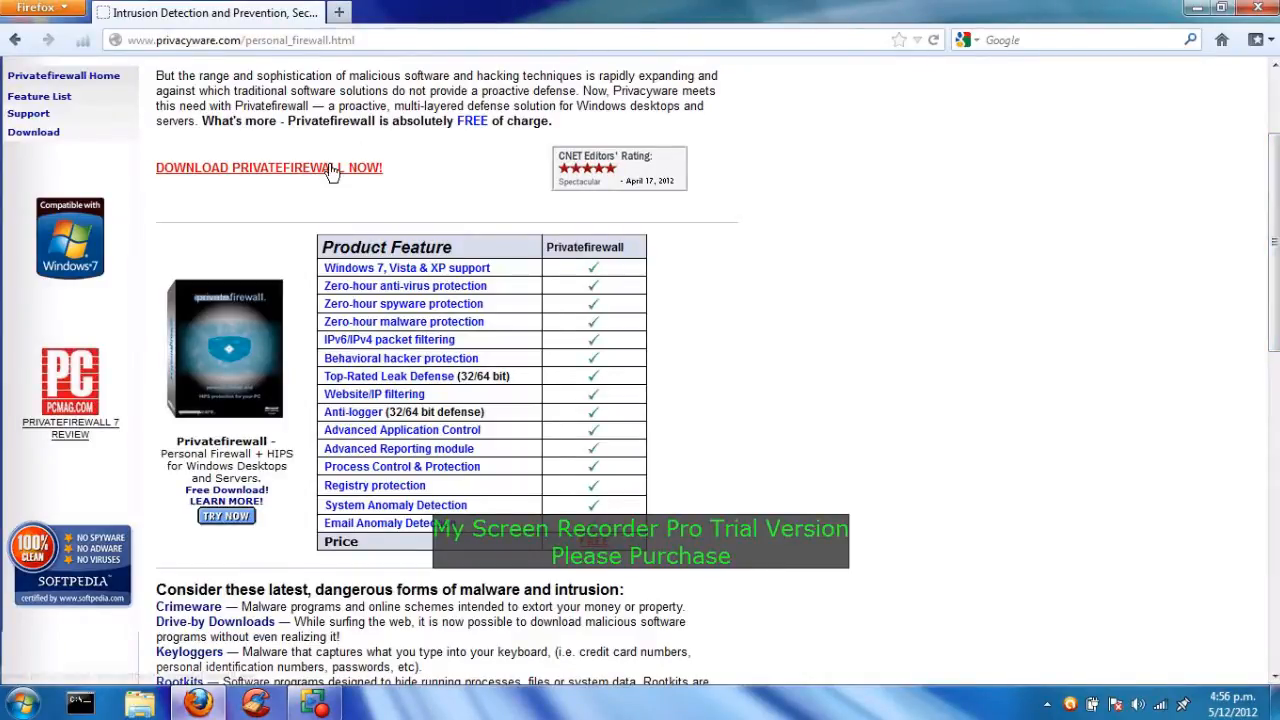
pyautogui.moveTo(1243, 177)
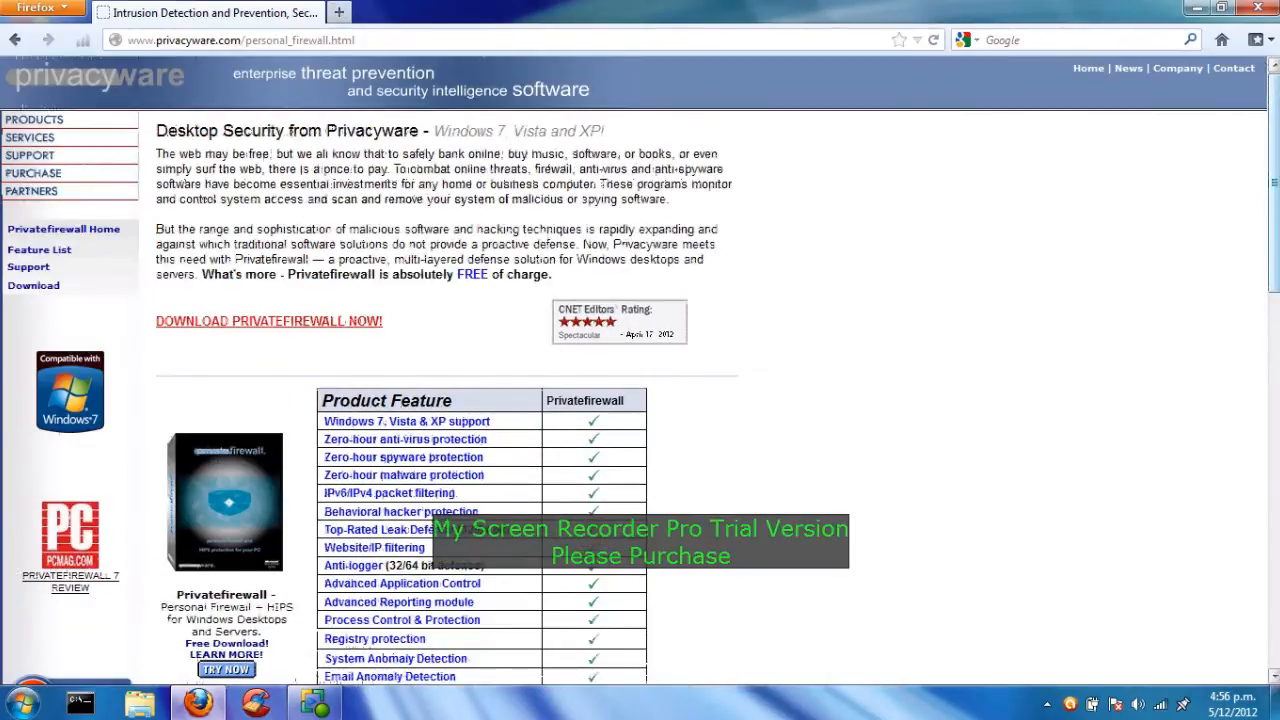
pyautogui.click(1222, 8)
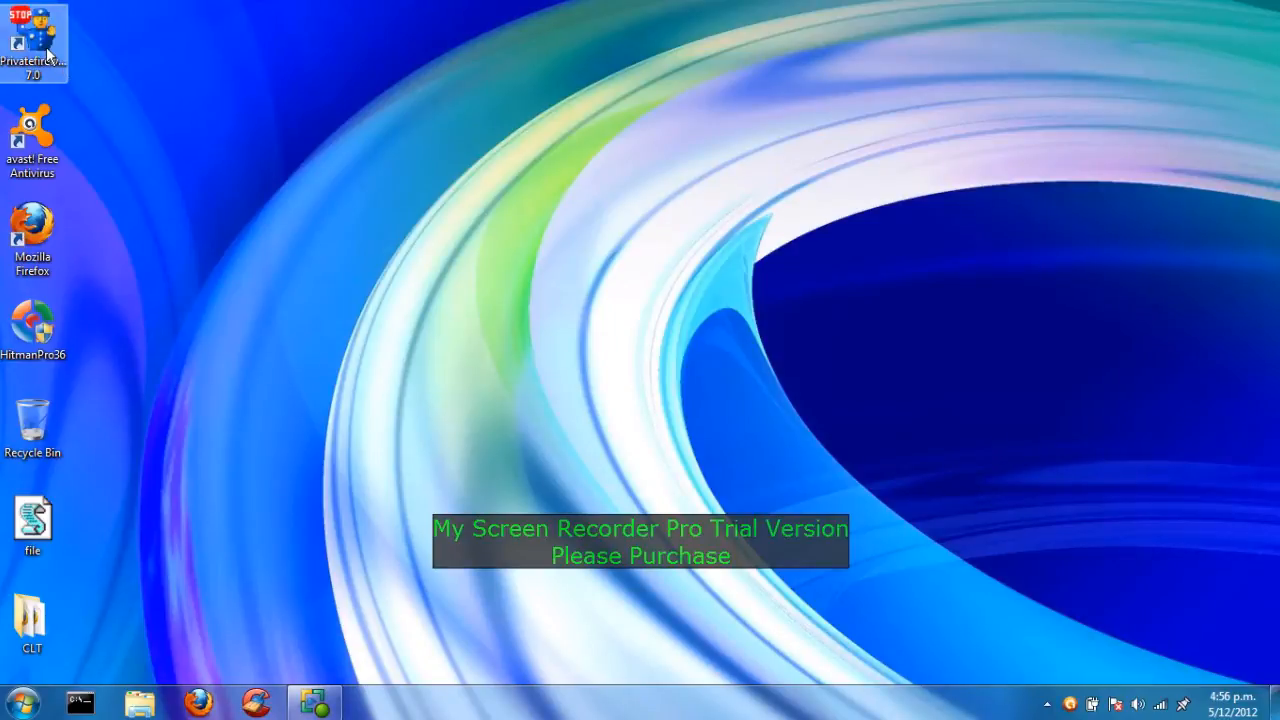
# Launch Privatefirewall maximized and view its Applications list, then the Process Monitor list
pyautogui.doubleClick(33, 40)
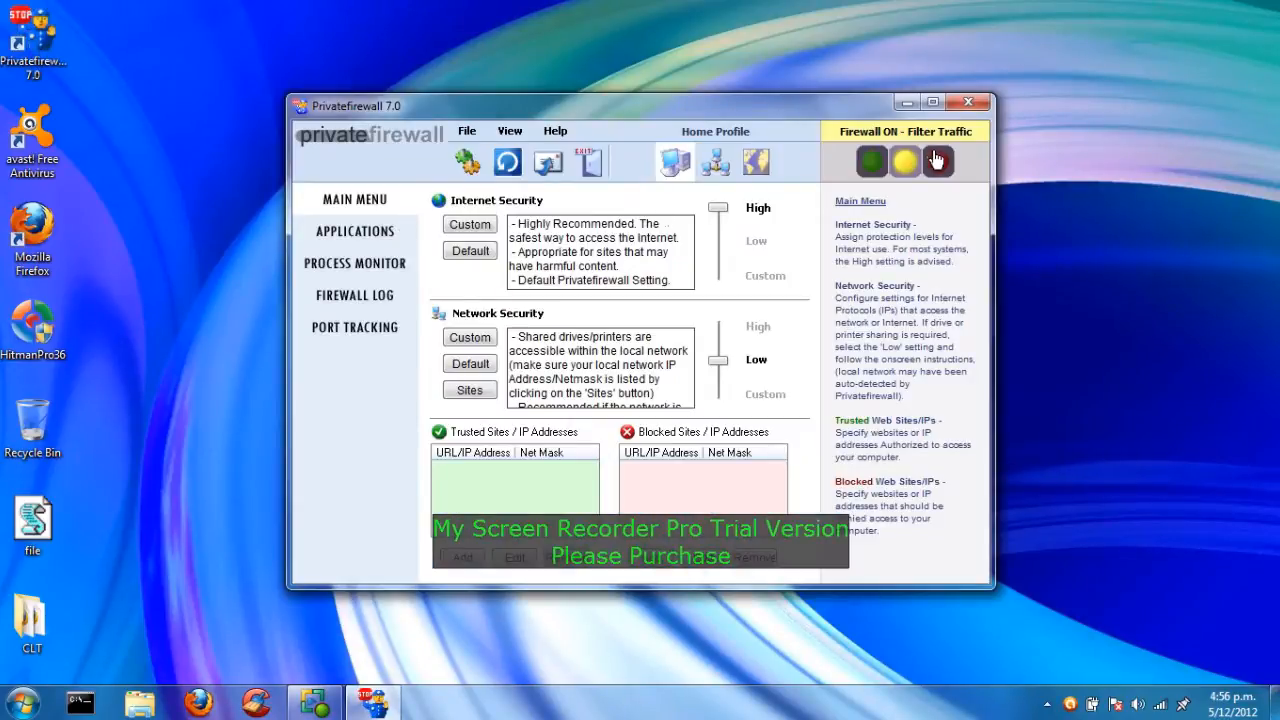
pyautogui.click(931, 102)
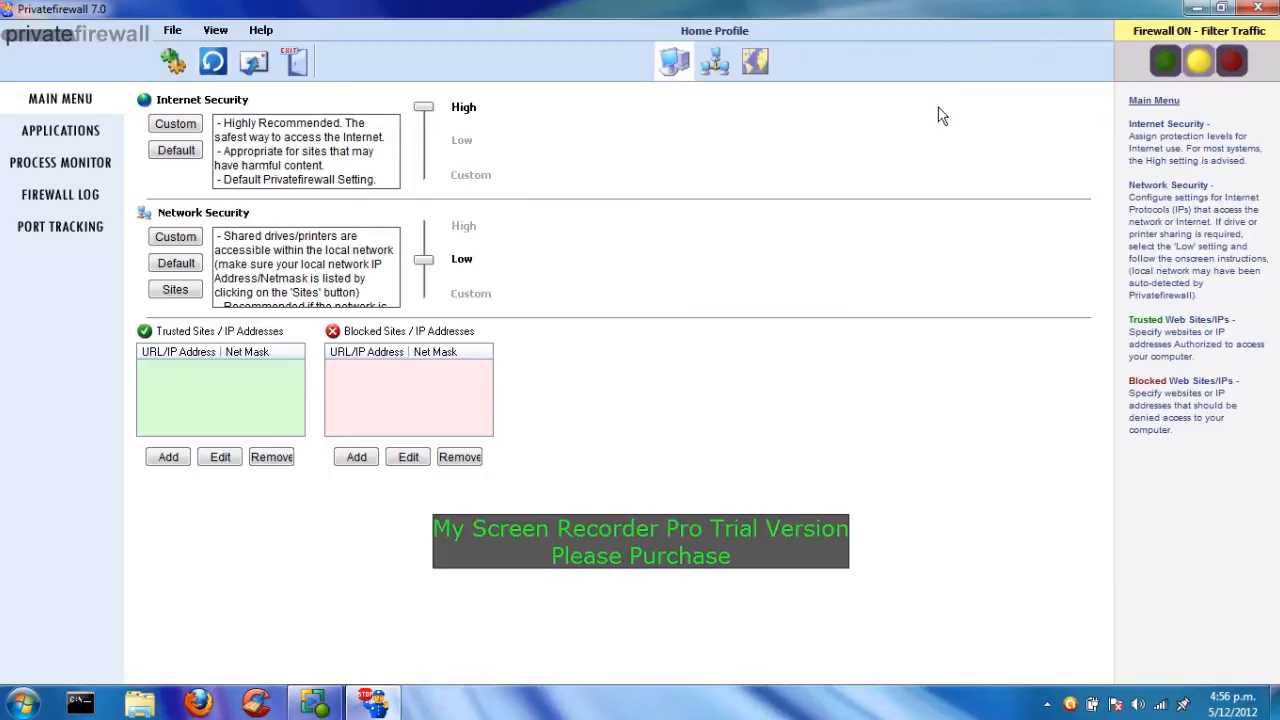
pyautogui.moveTo(110, 131)
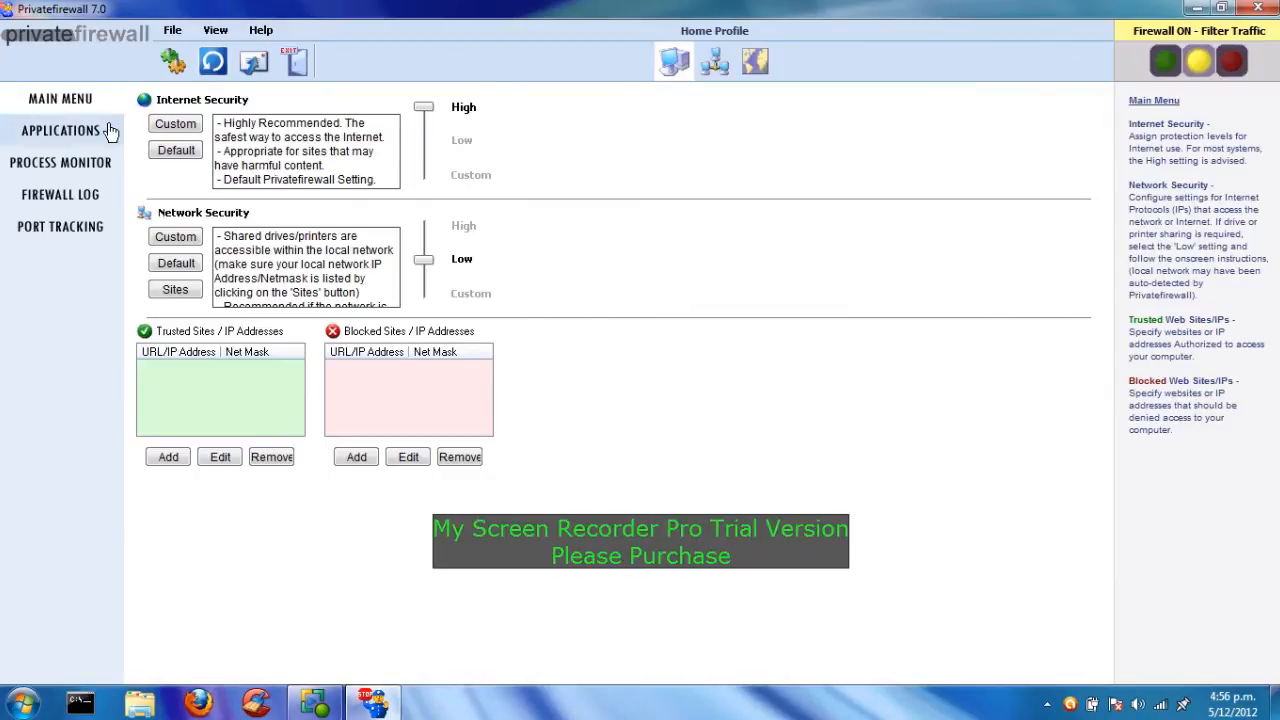
pyautogui.click(60, 130)
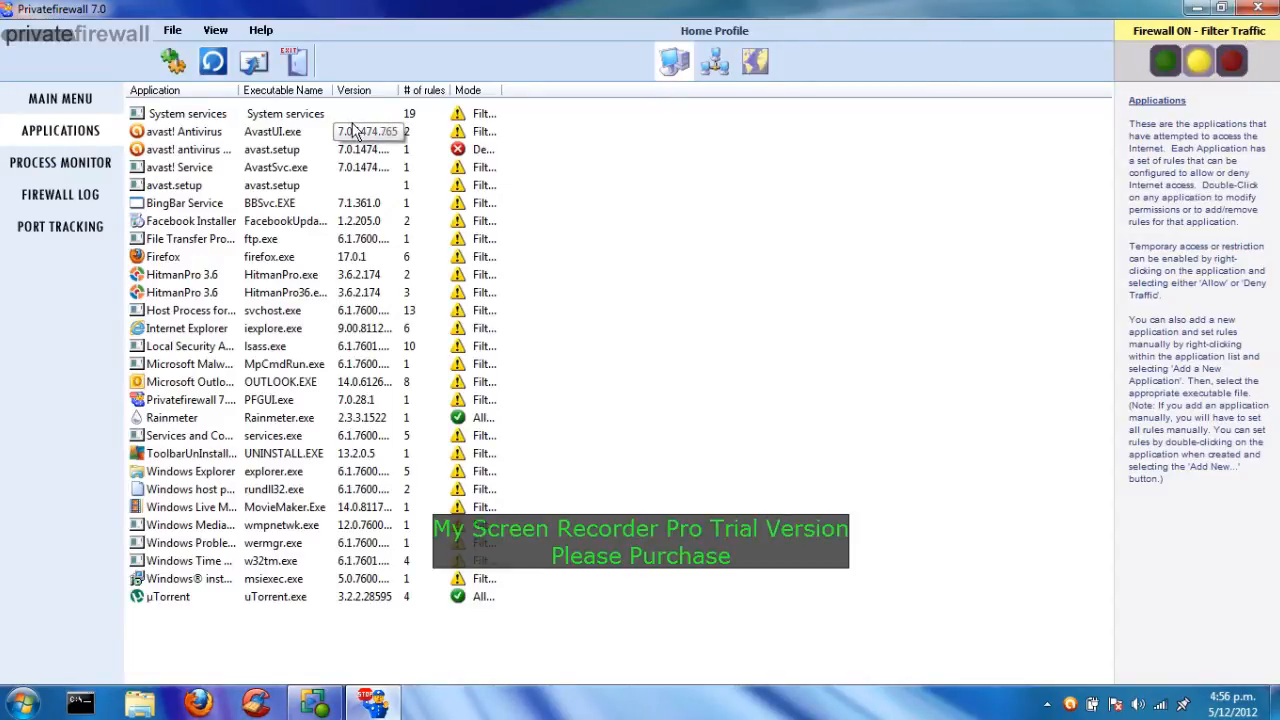
pyautogui.click(60, 162)
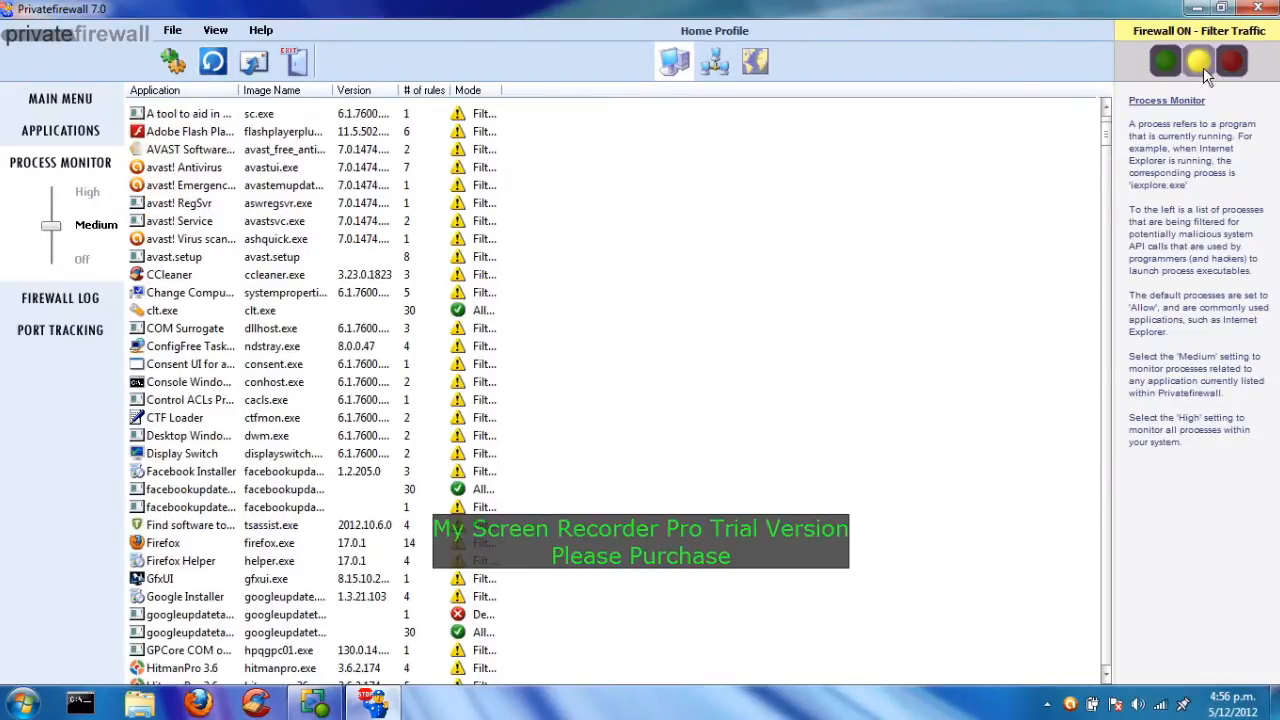
pyautogui.moveTo(1199, 61)
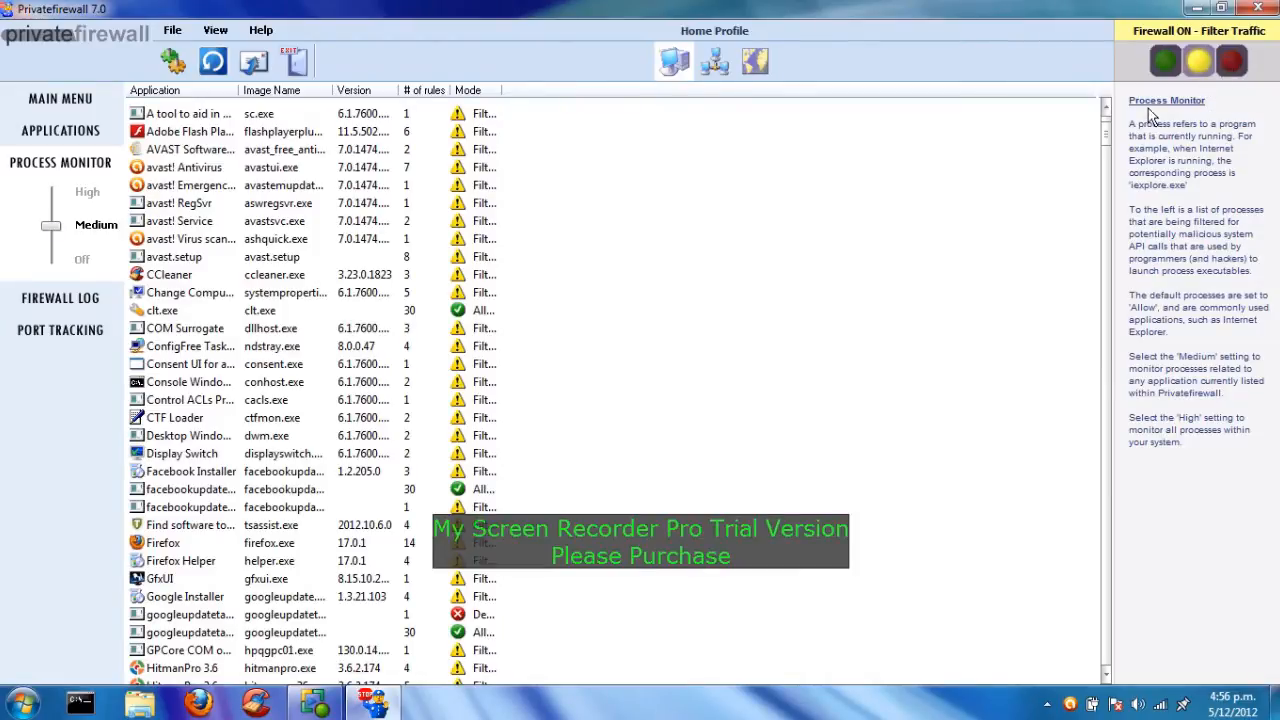
pyautogui.moveTo(1073, 166)
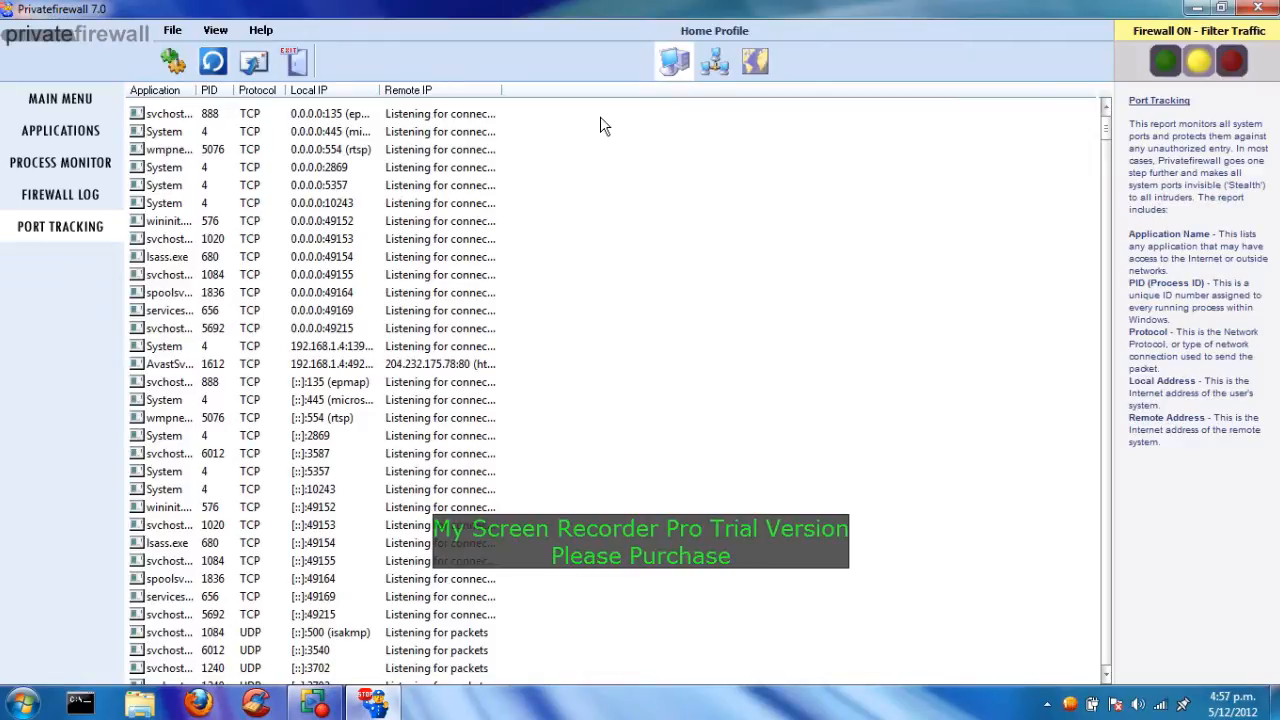
pyautogui.moveTo(1117, 140)
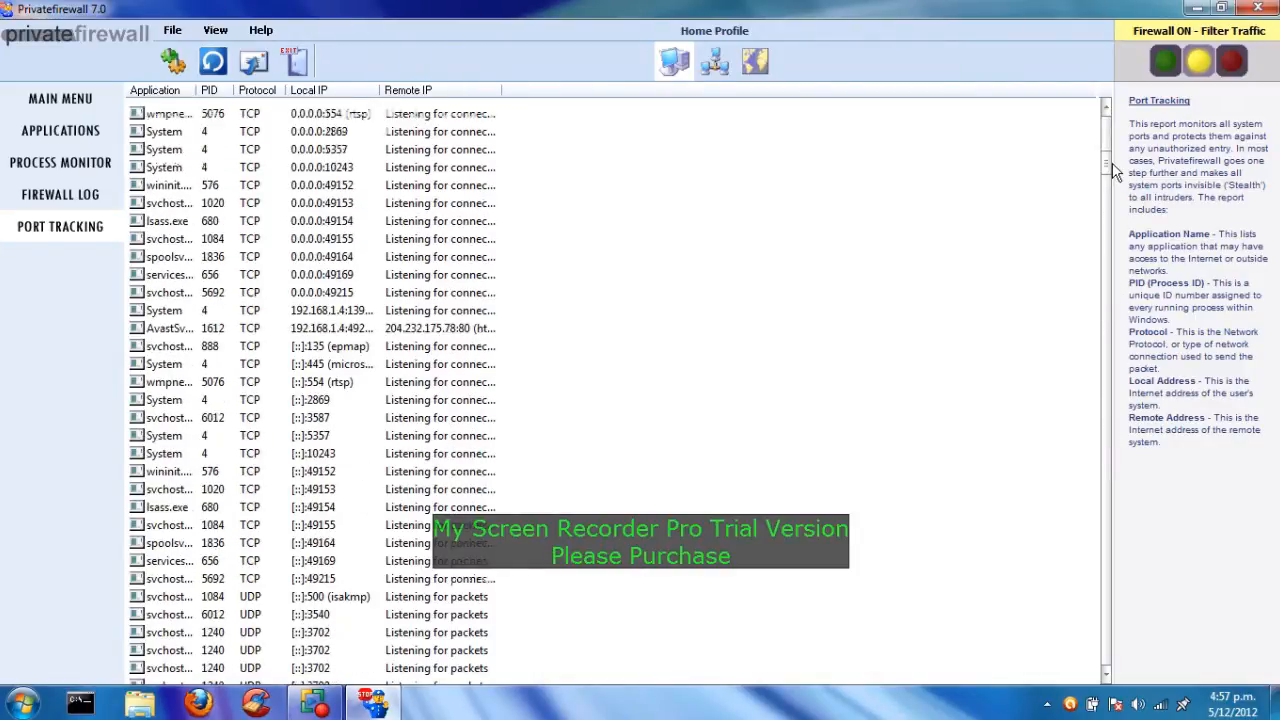
# Show the Port Tracking list of application ports, protocols and connections
pyautogui.click(59, 98)
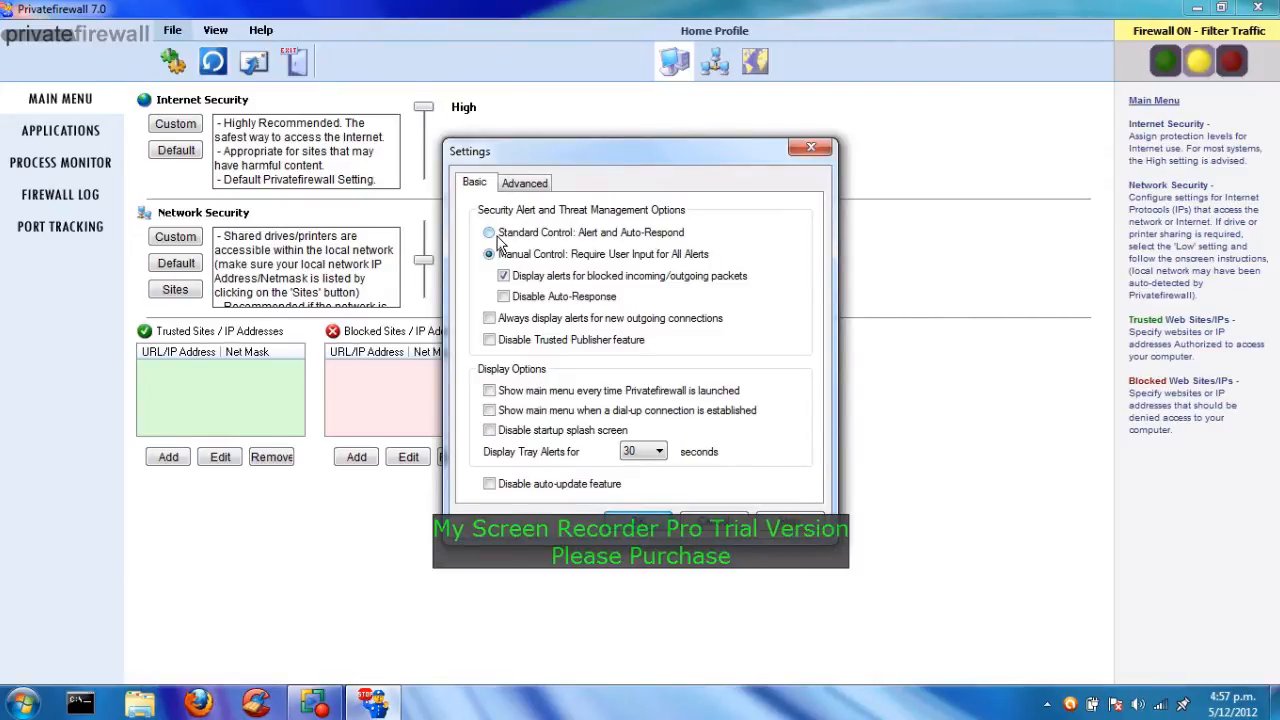
# Switch alerts to Standard Control, then back to Manual Control requiring user input
pyautogui.click(489, 232)
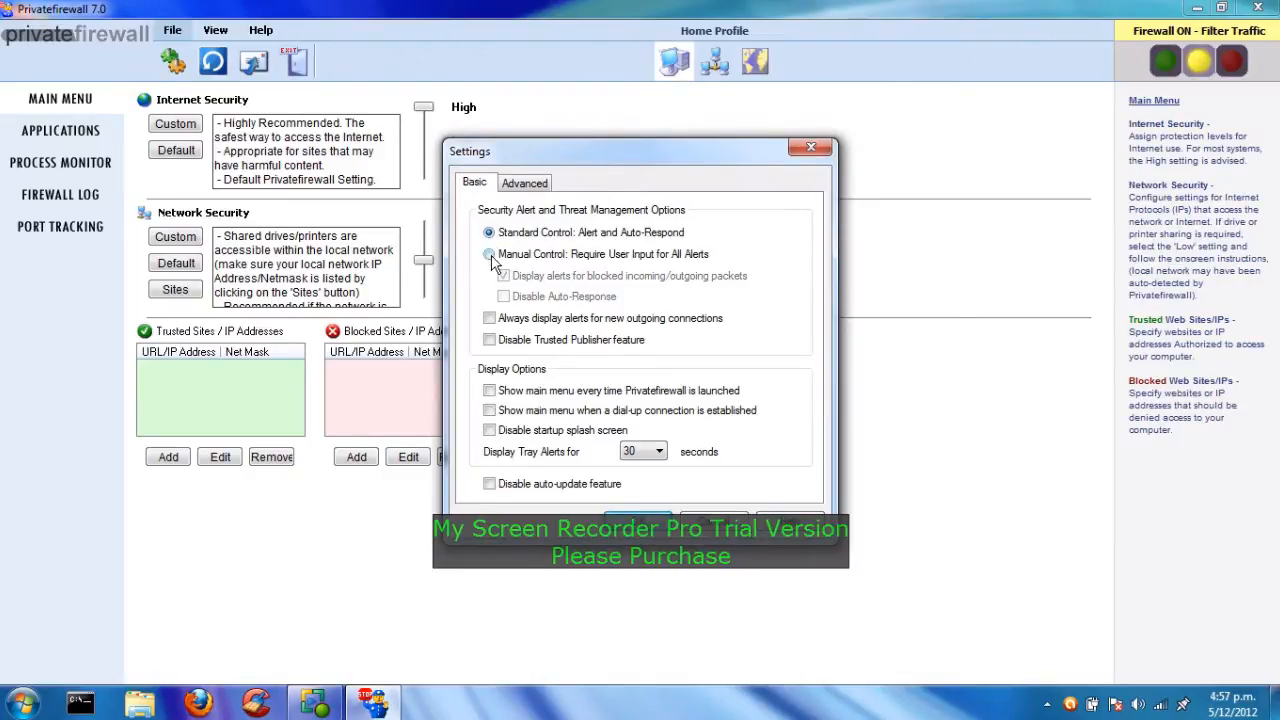
pyautogui.click(488, 253)
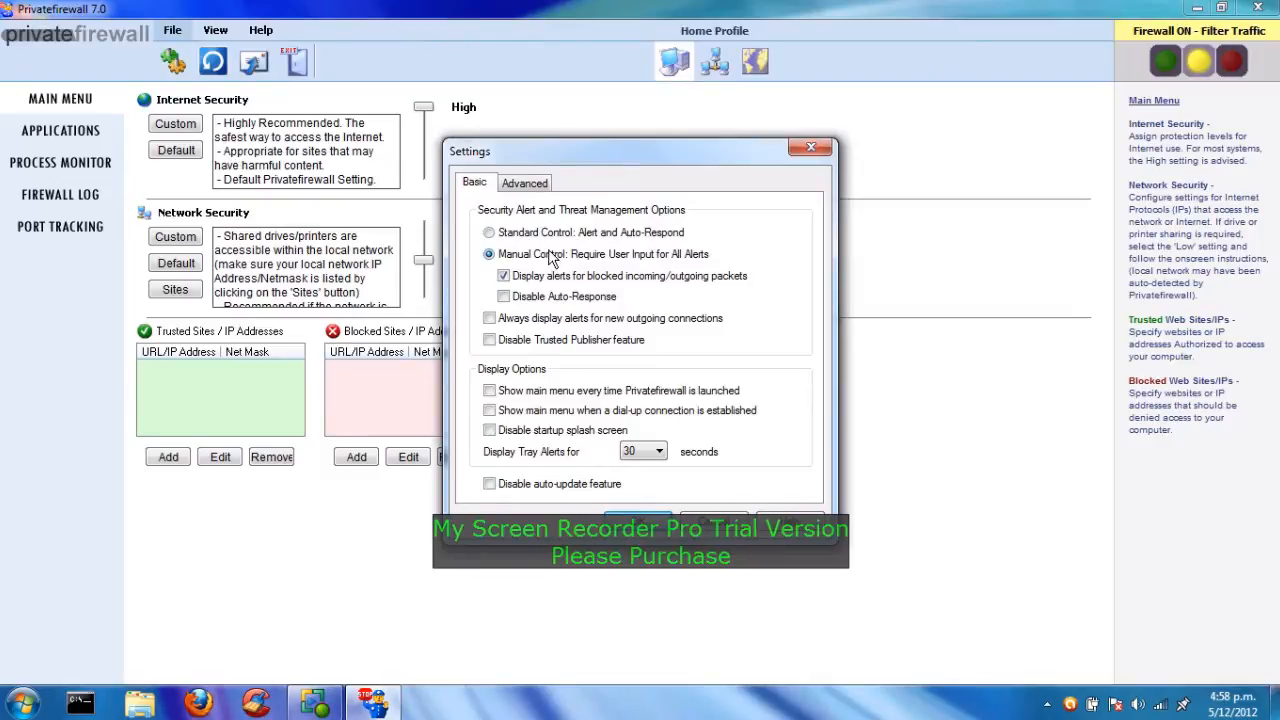
pyautogui.moveTo(567, 297)
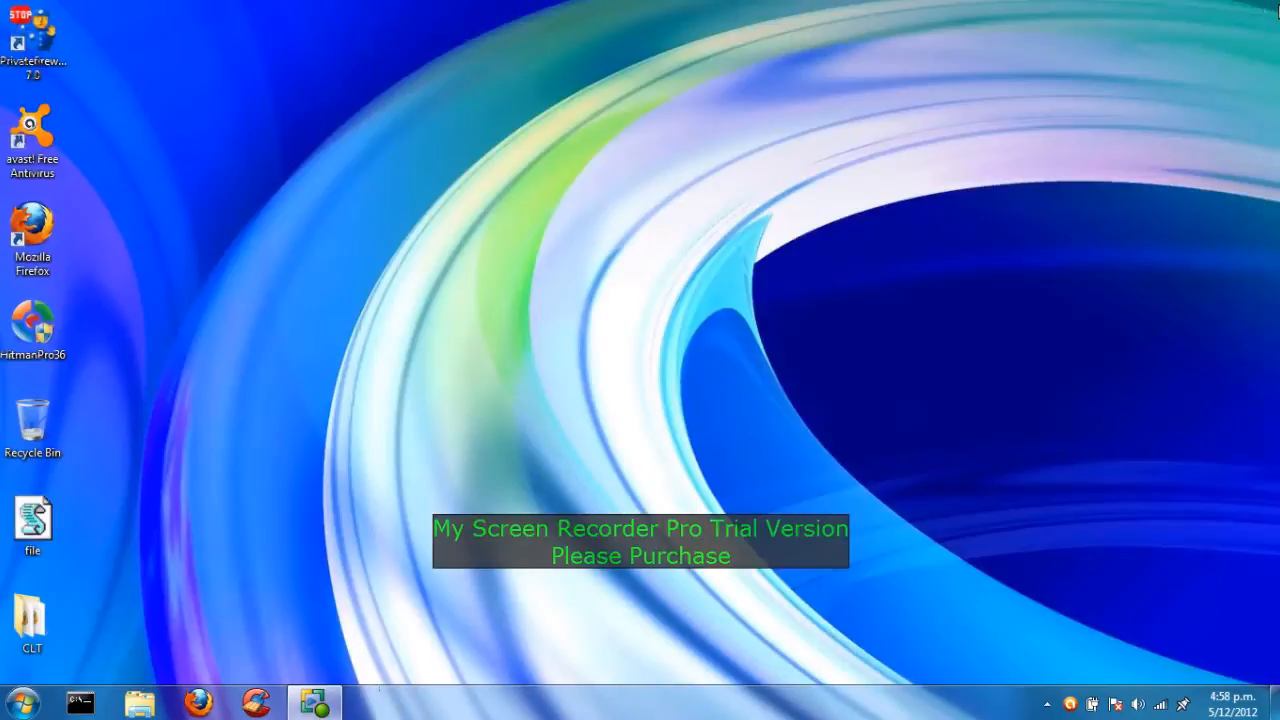
pyautogui.moveTo(578, 260)
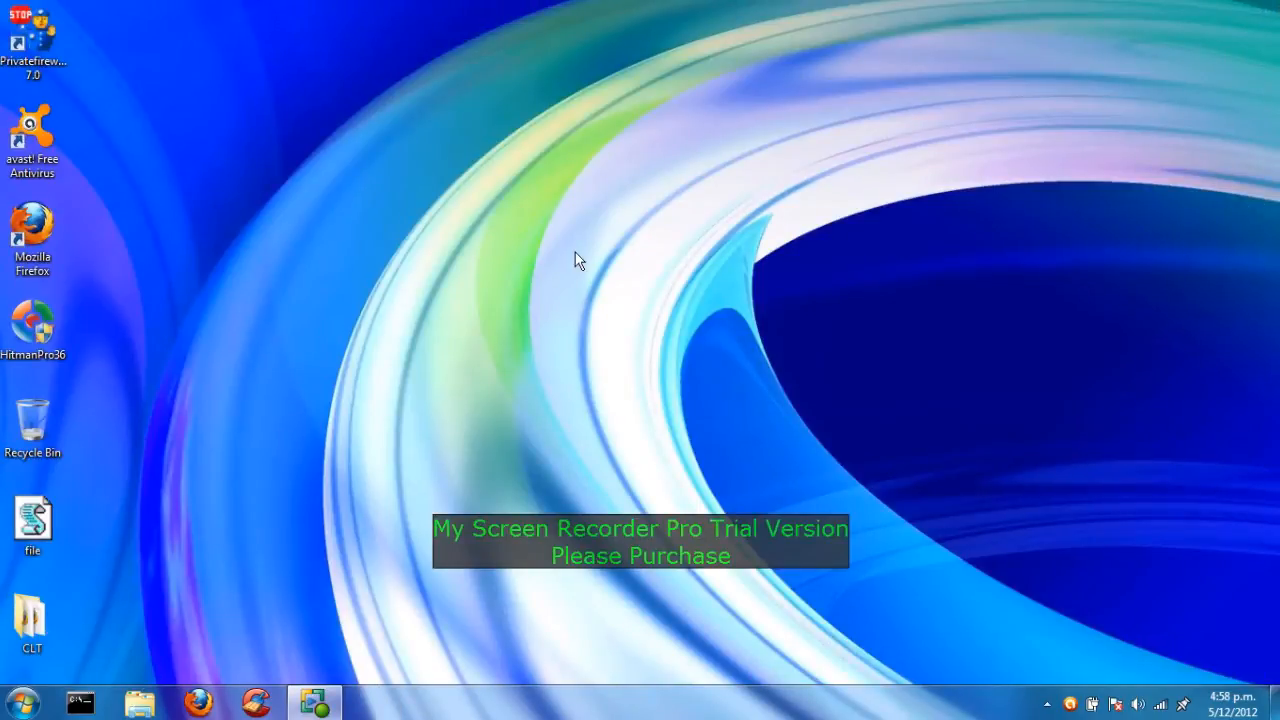
pyautogui.moveTo(120, 336)
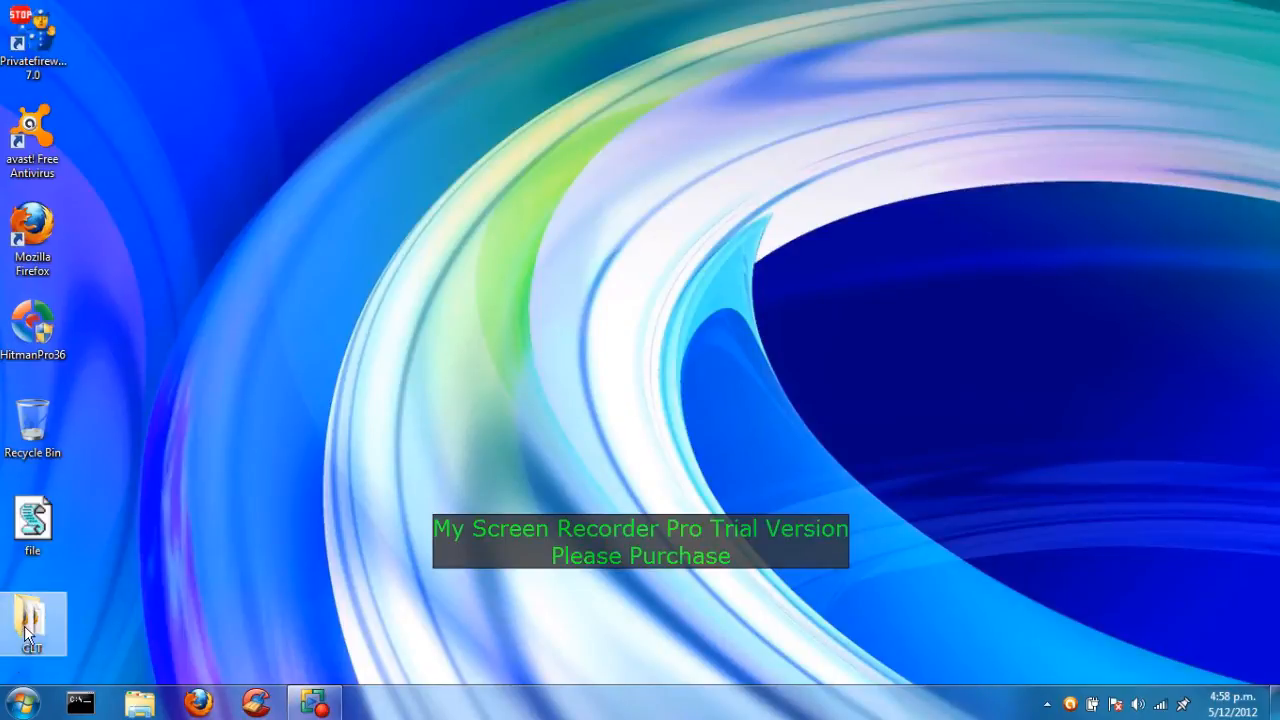
# Open the CLT folder and run Comodo Leak Tests to a final score of 200/340
pyautogui.doubleClick(33, 615)
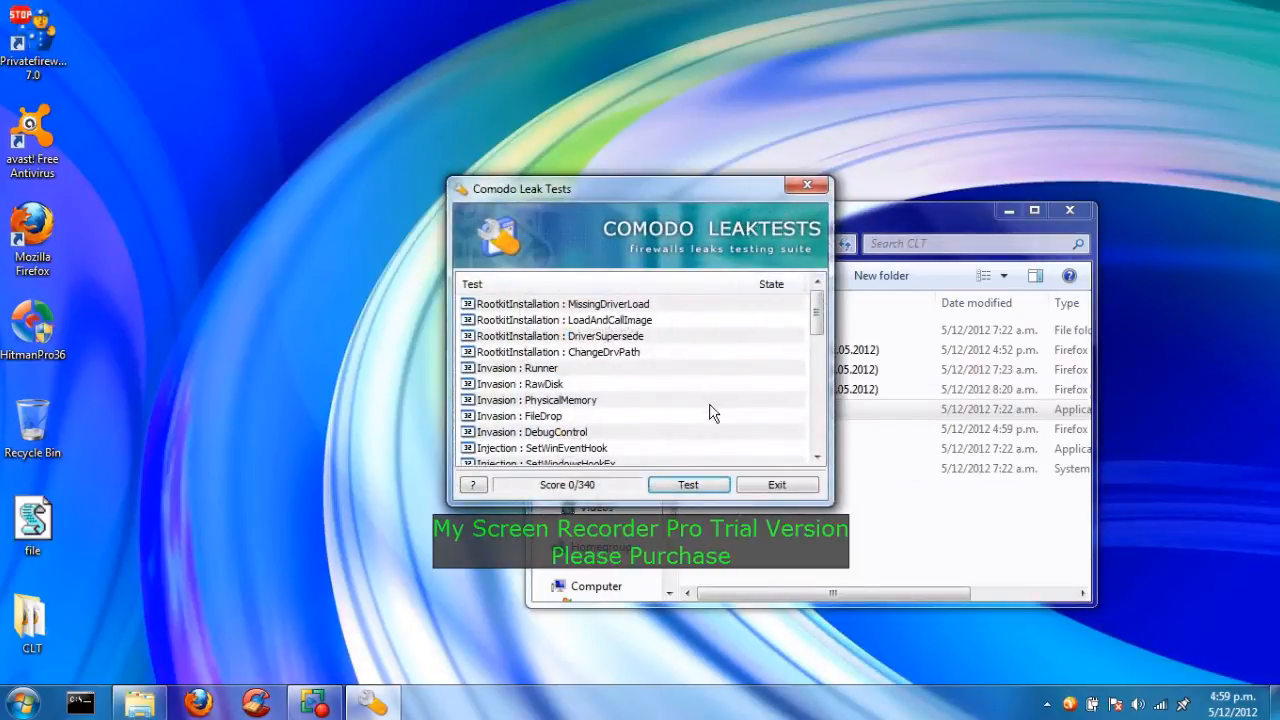
pyautogui.click(688, 485)
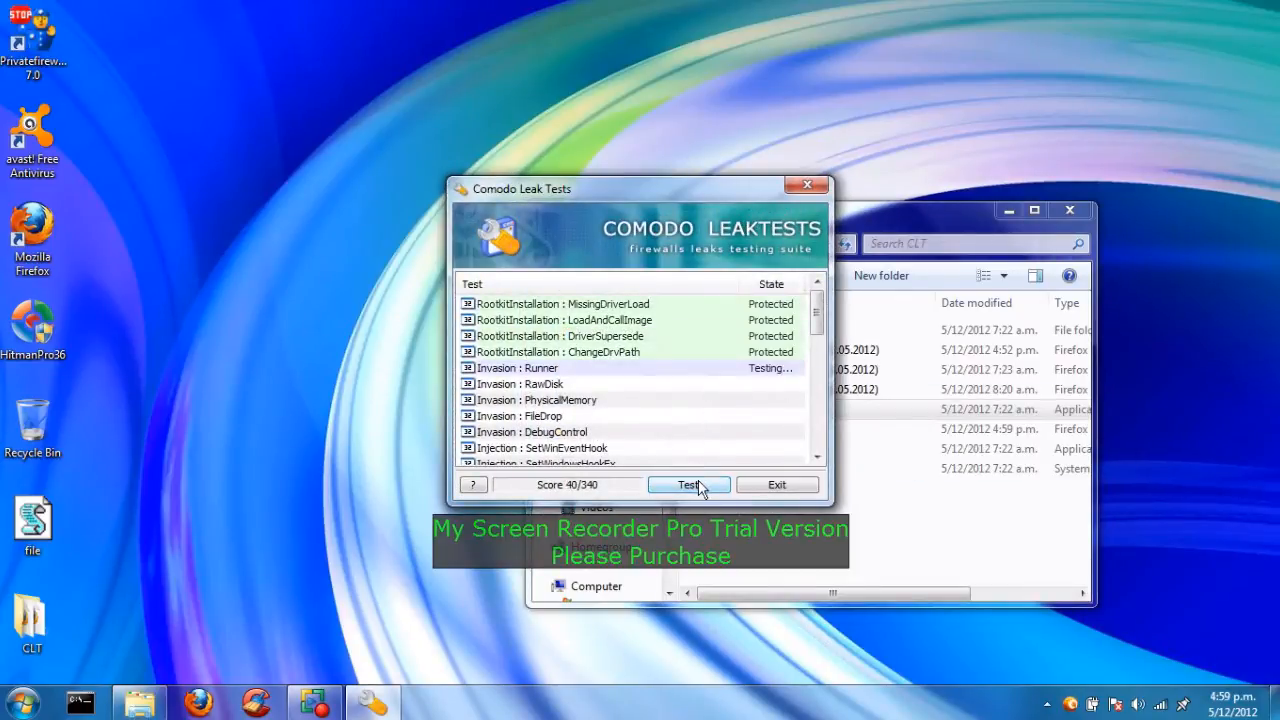
pyautogui.click(688, 484)
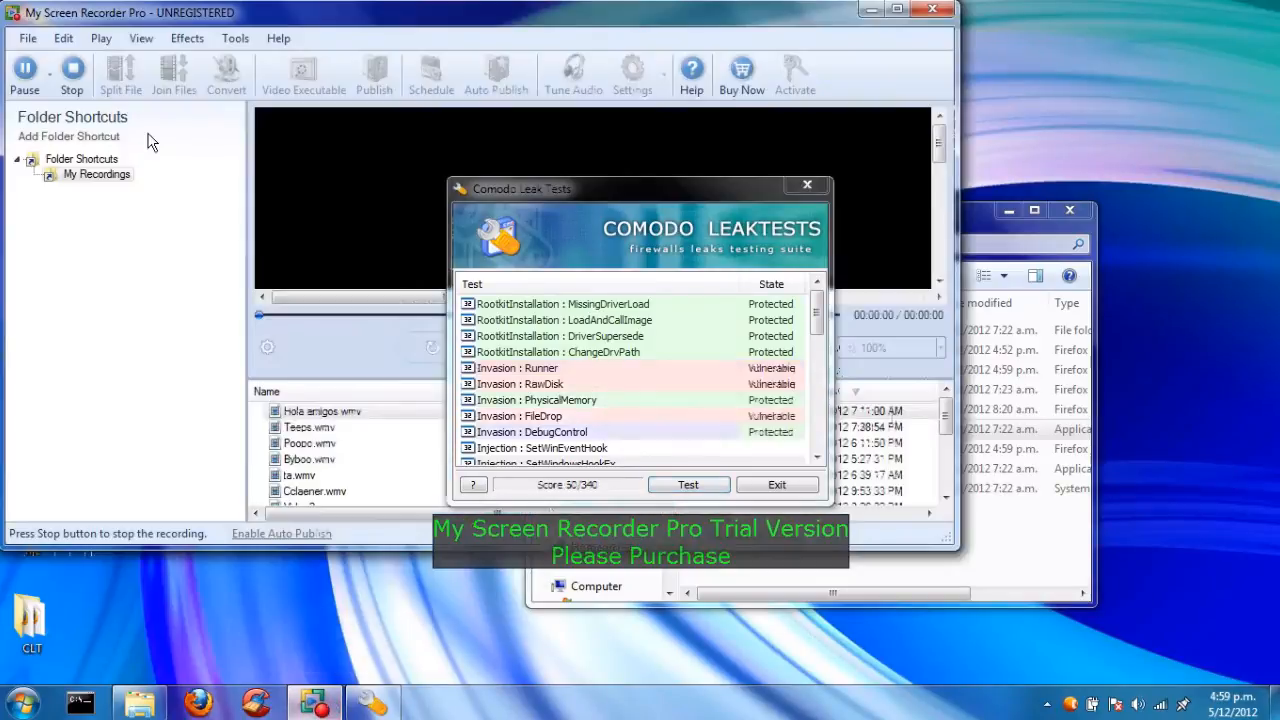
pyautogui.click(24, 70)
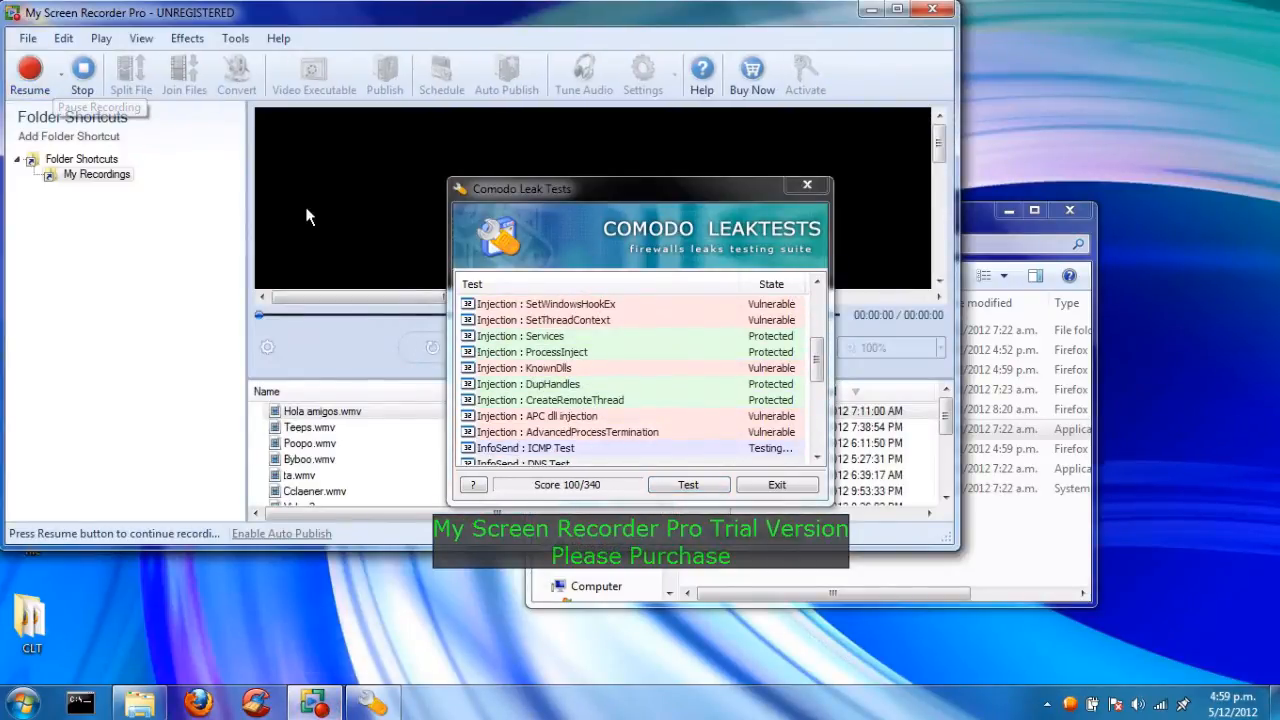
pyautogui.click(688, 484)
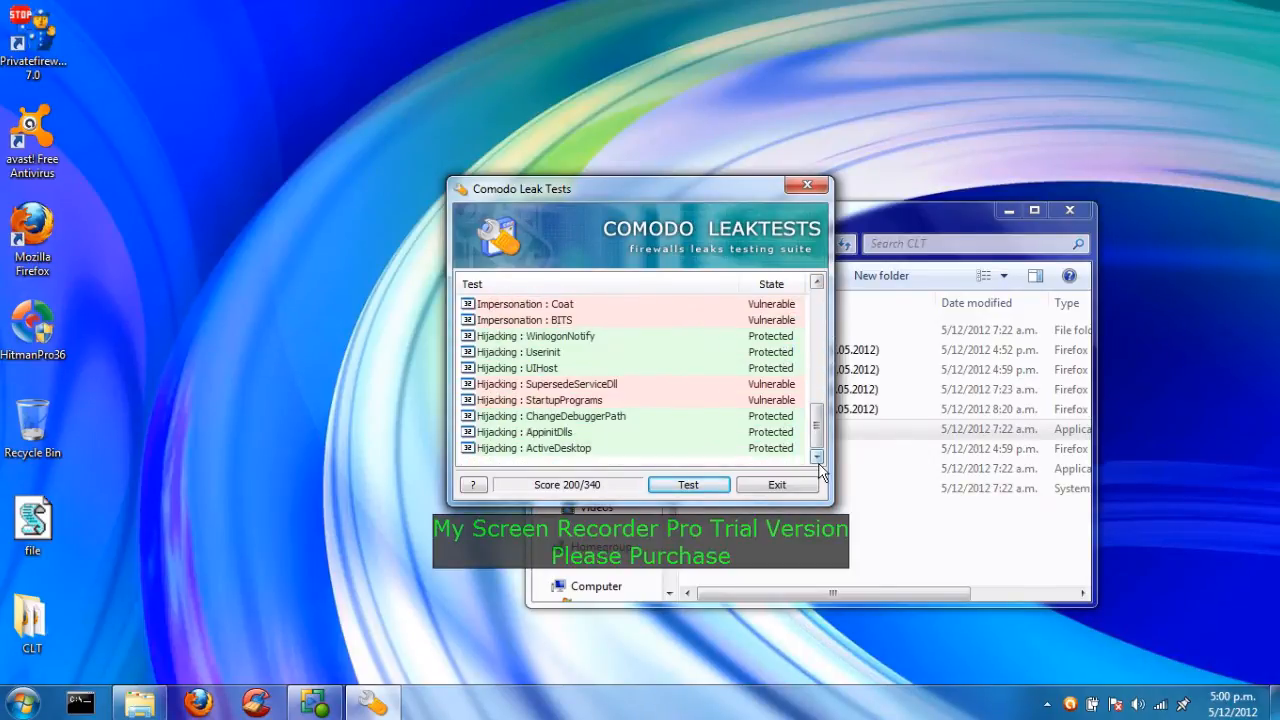
pyautogui.click(20, 700)
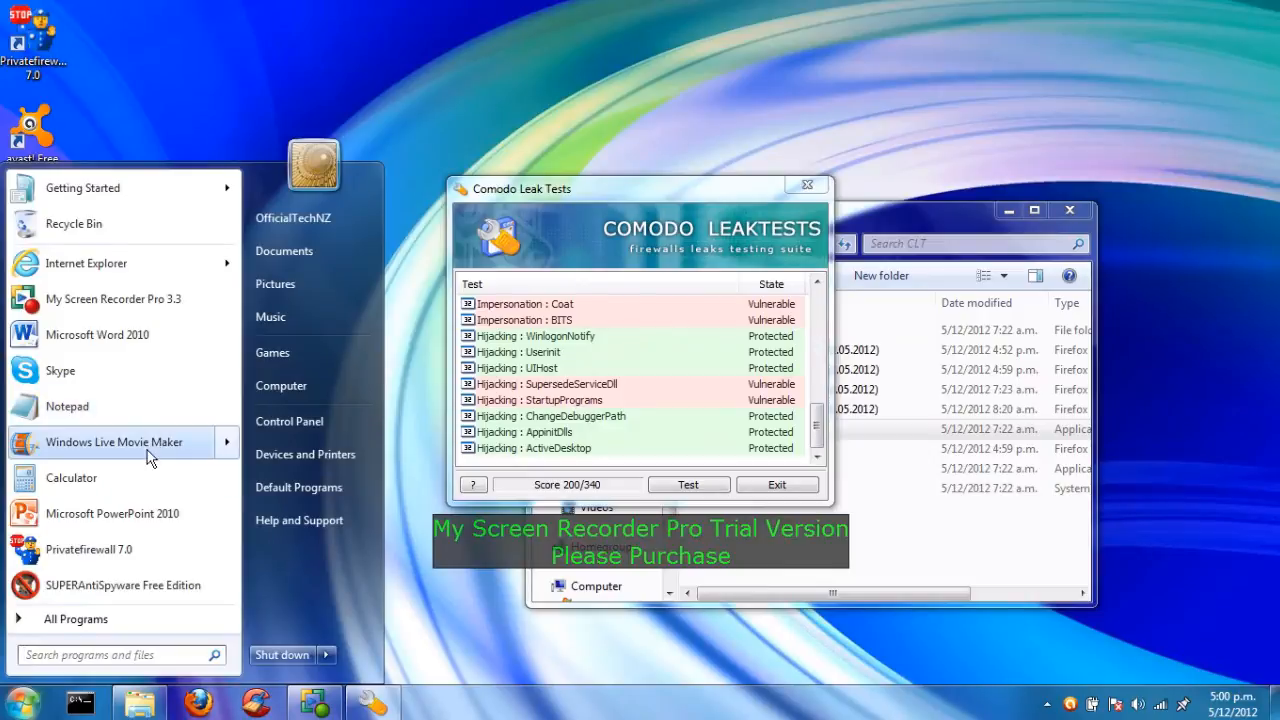
# Compute 240 ÷ 340 (about 0.706), then close Calculator and Comodo Leak Tests
pyautogui.click(71, 477)
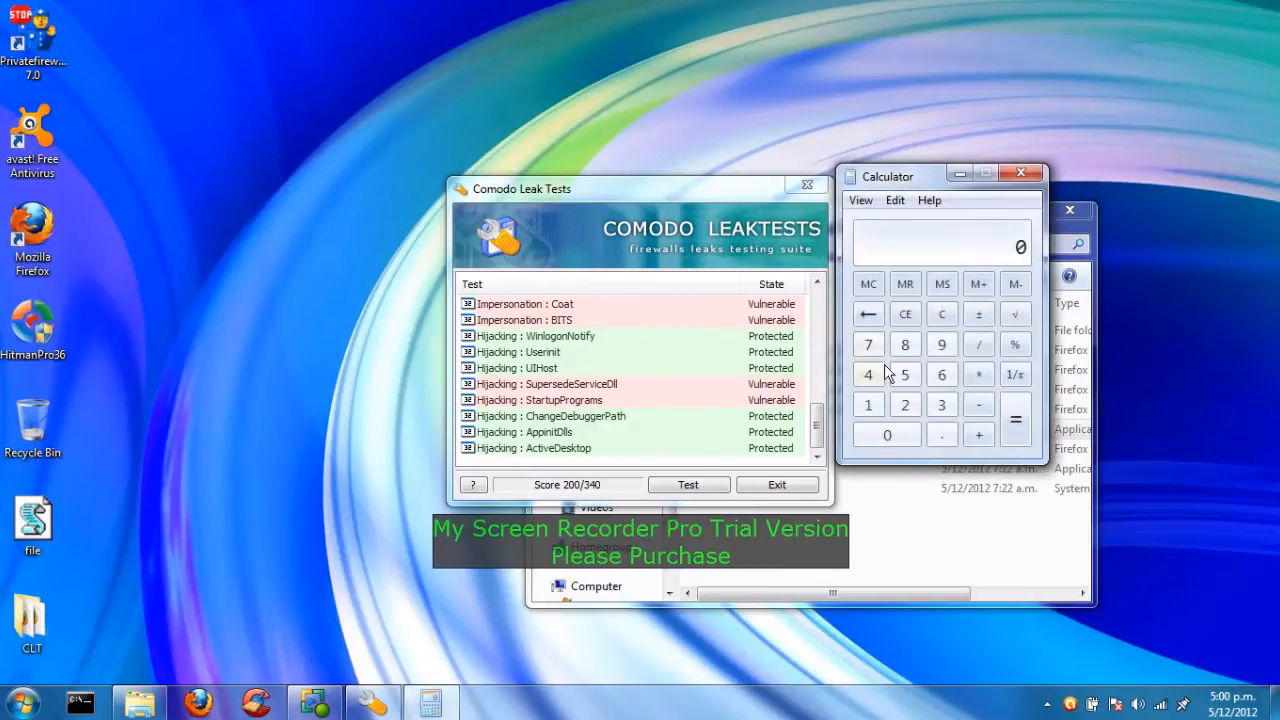
pyautogui.click(868, 374)
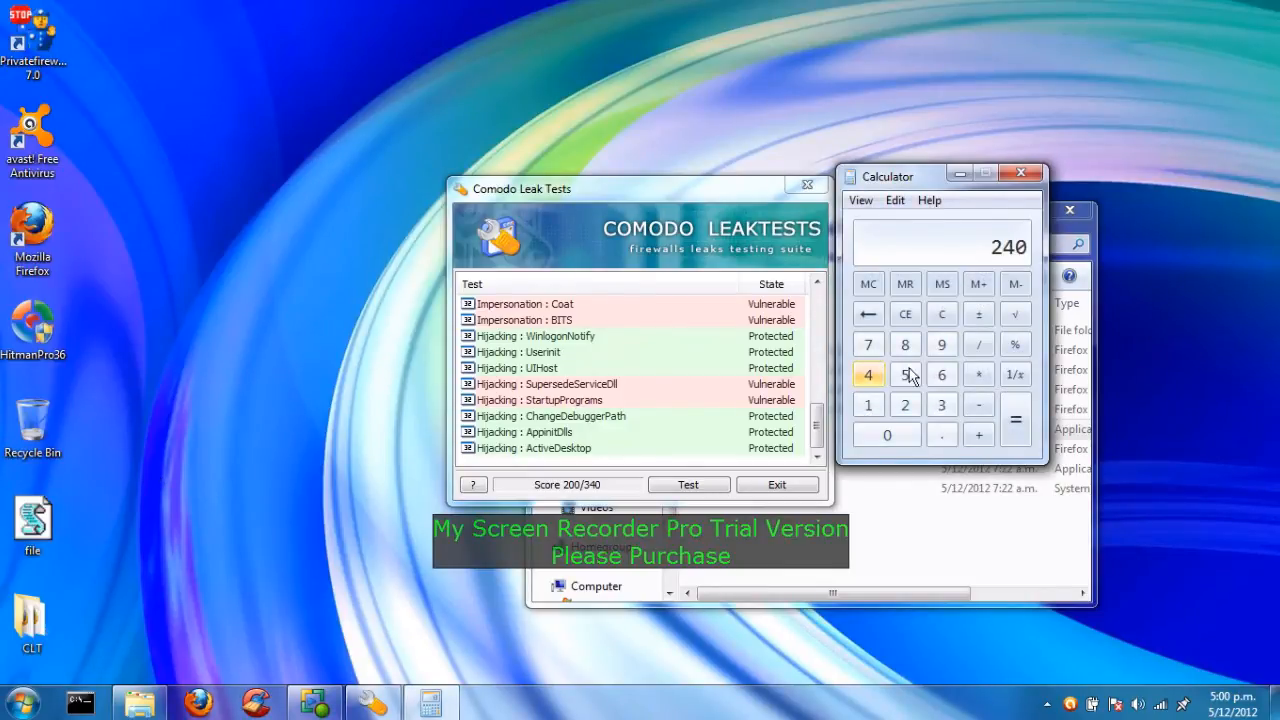
pyautogui.click(1015, 345)
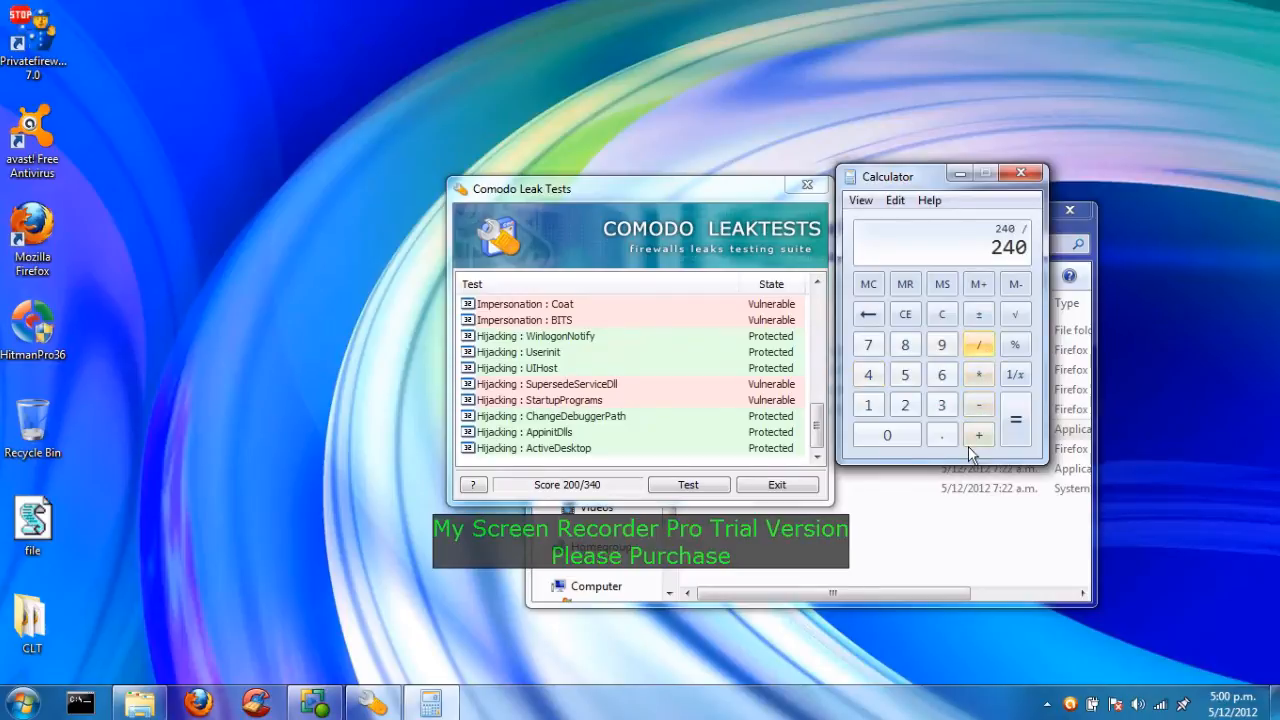
pyautogui.click(978, 434)
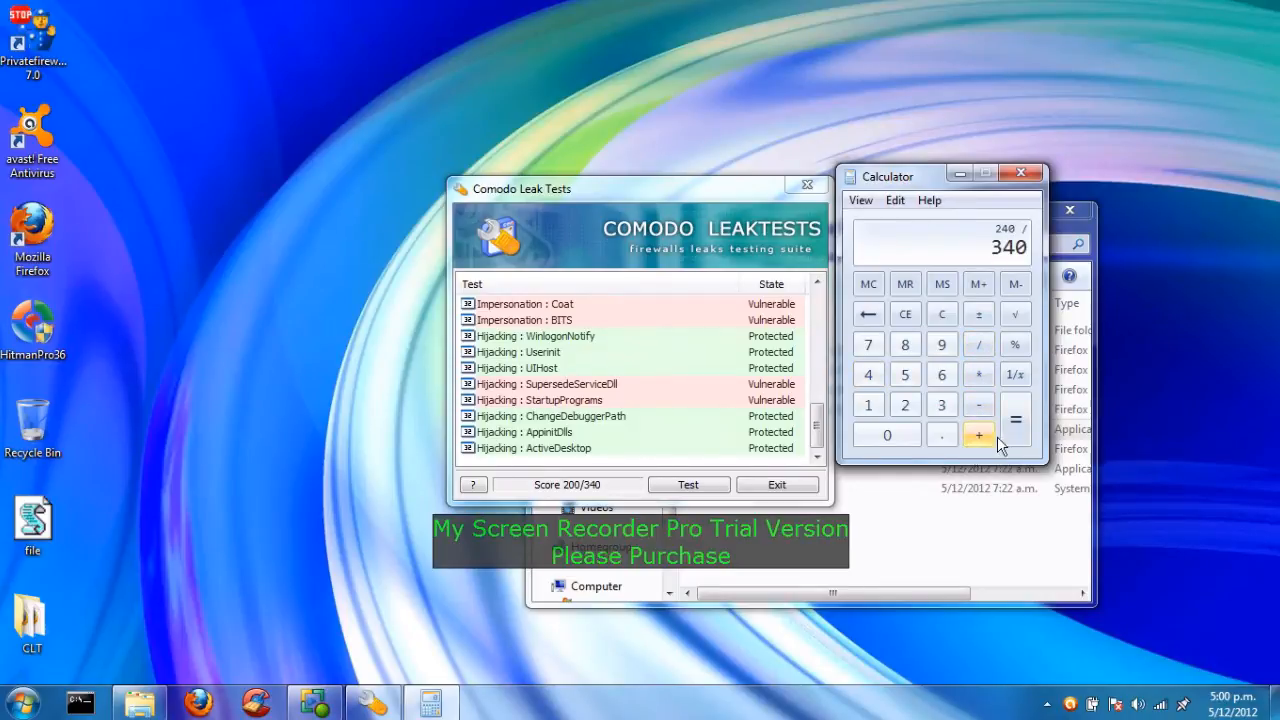
pyautogui.click(1015, 419)
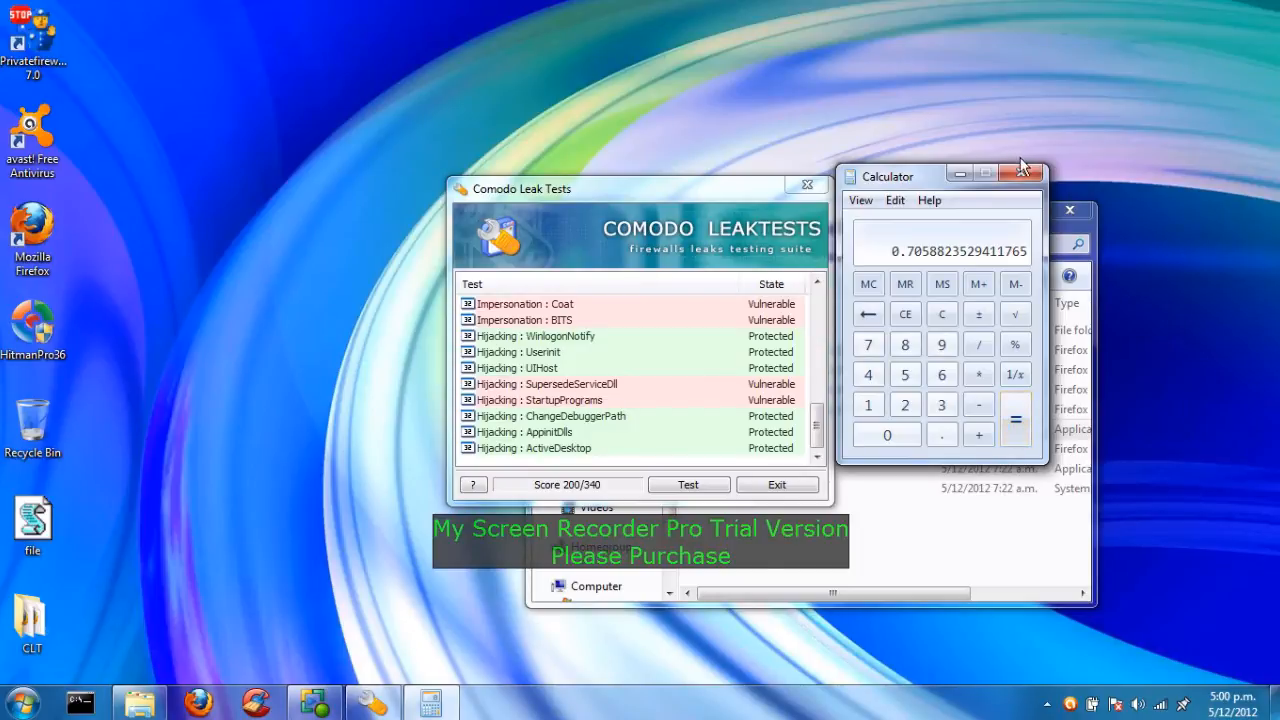
pyautogui.click(1022, 172)
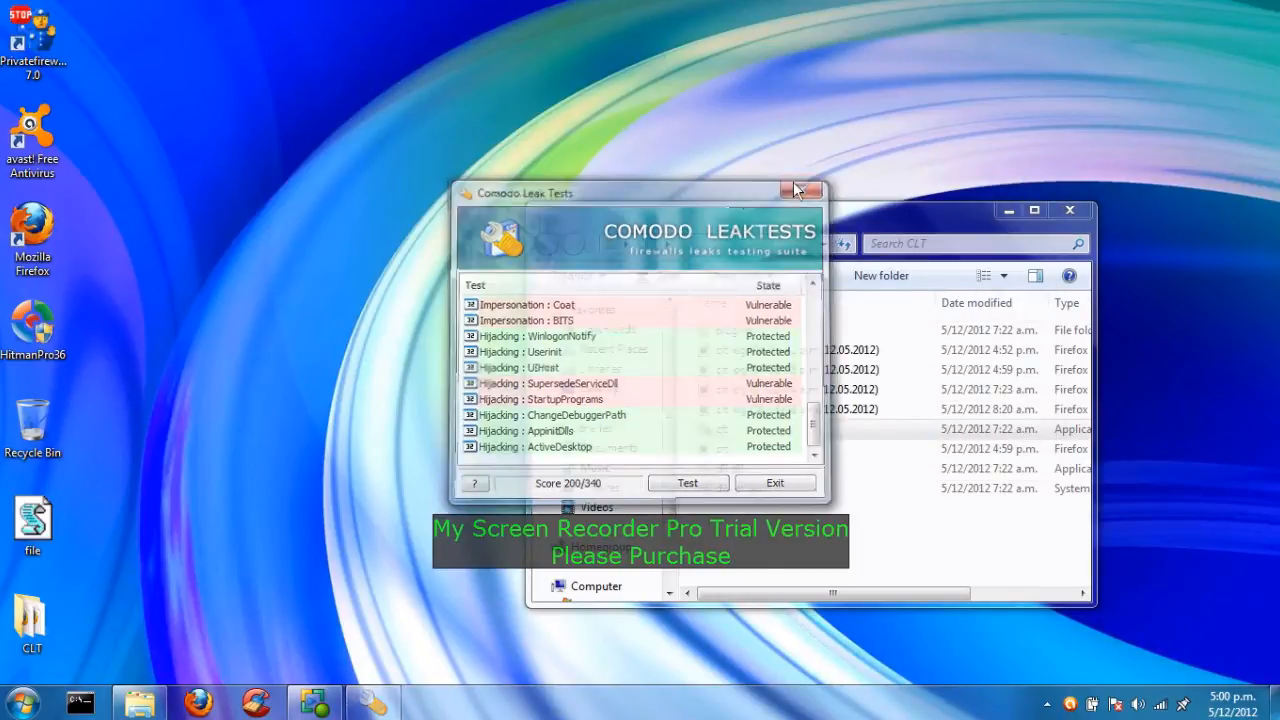
pyautogui.click(800, 190)
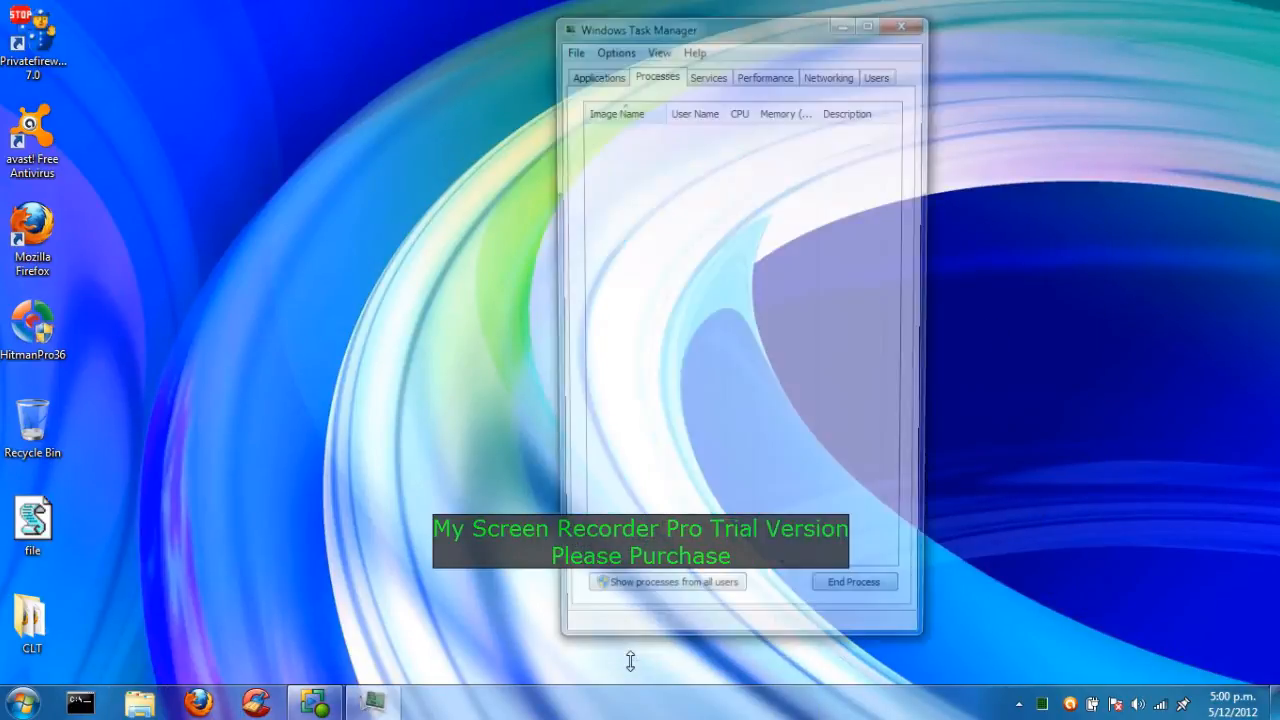
# Show all users' processes maximized, check PFGUI.exe memory use, then close Task Manager
pyautogui.click(607, 581)
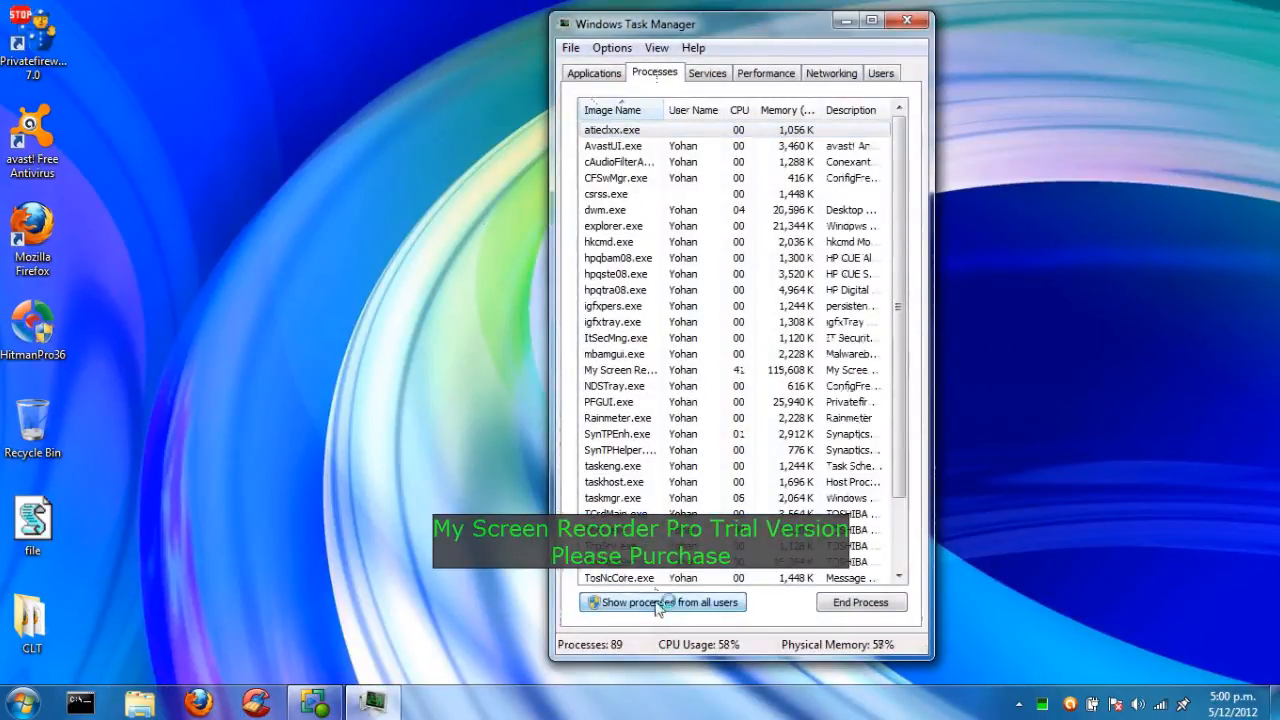
pyautogui.click(585, 601)
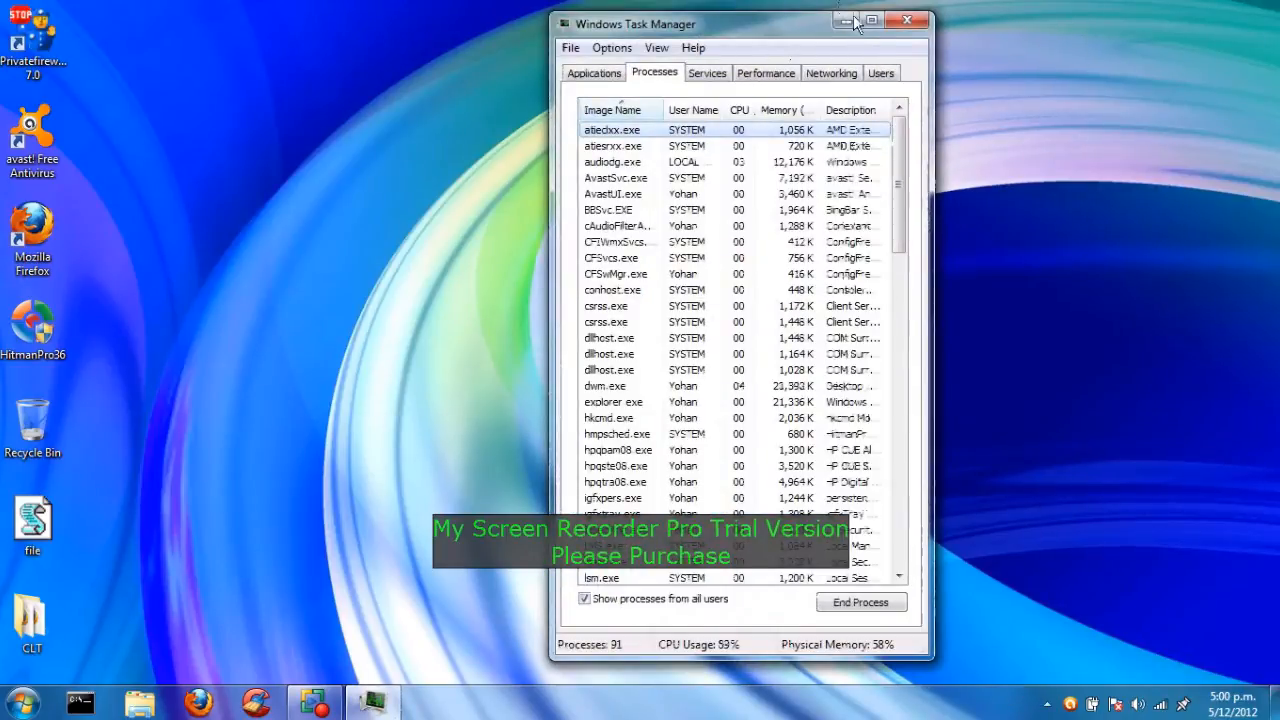
pyautogui.click(872, 20)
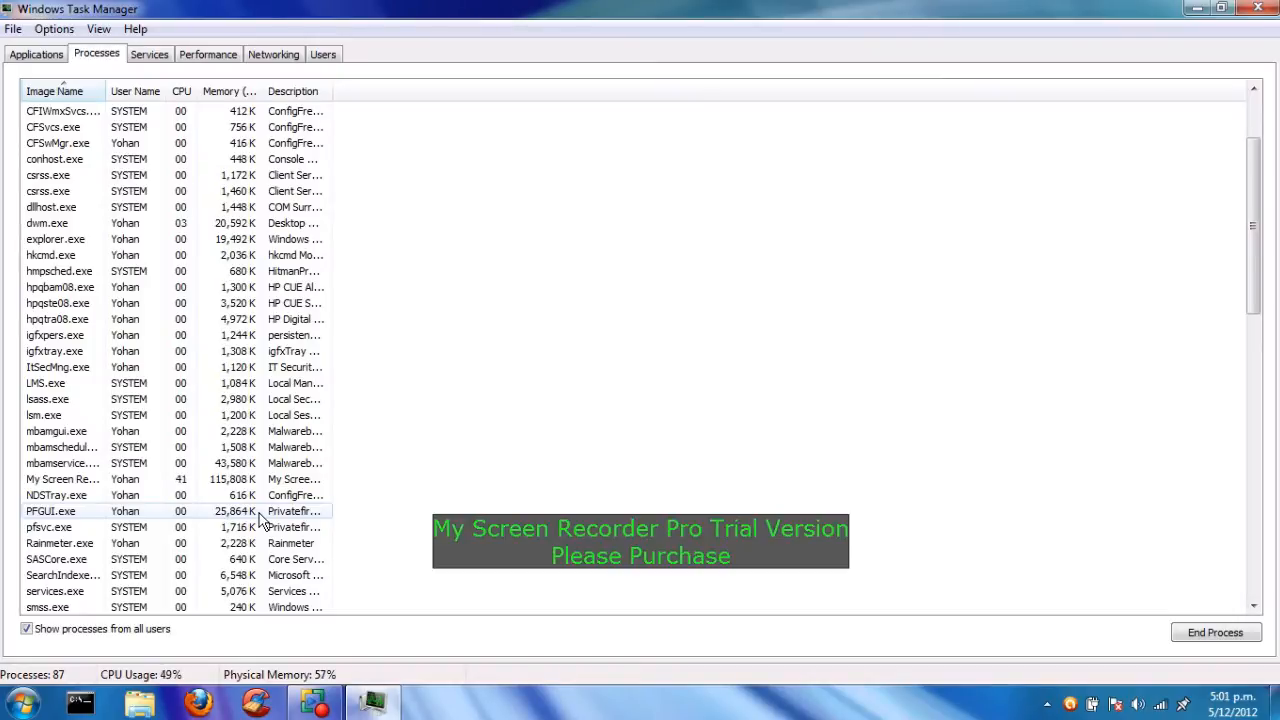
pyautogui.moveTo(725, 292)
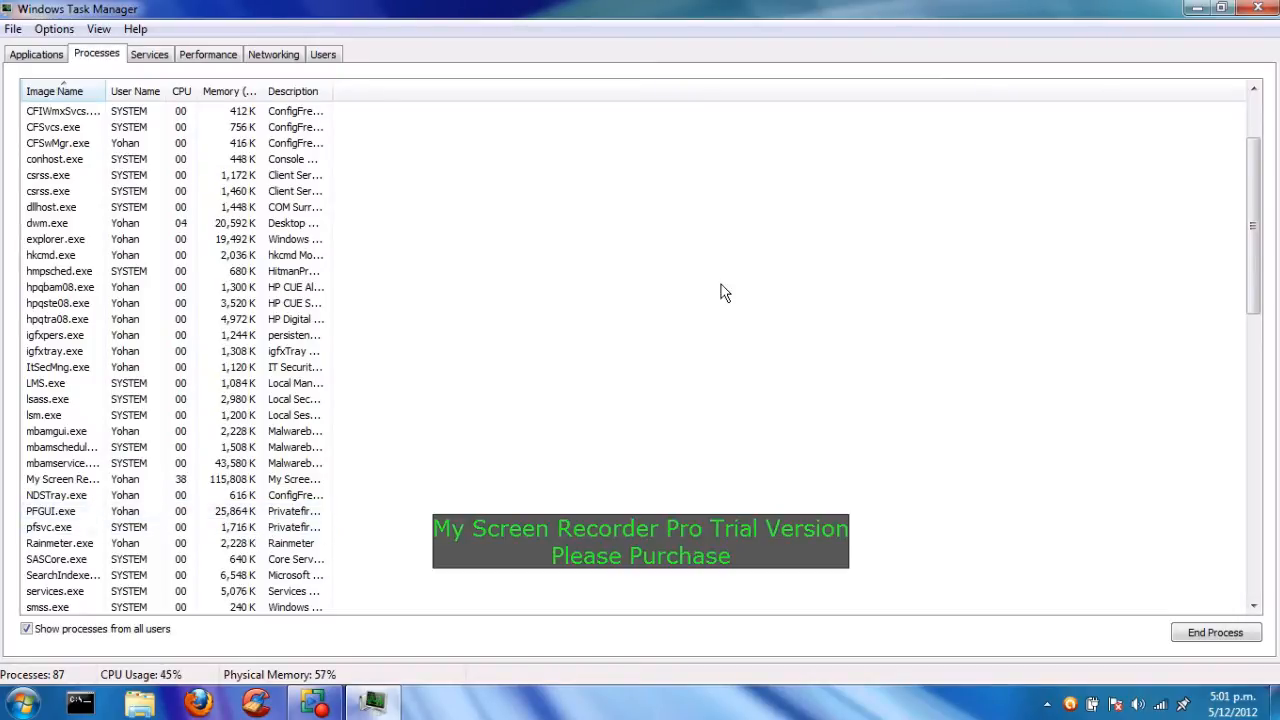
pyautogui.click(1257, 8)
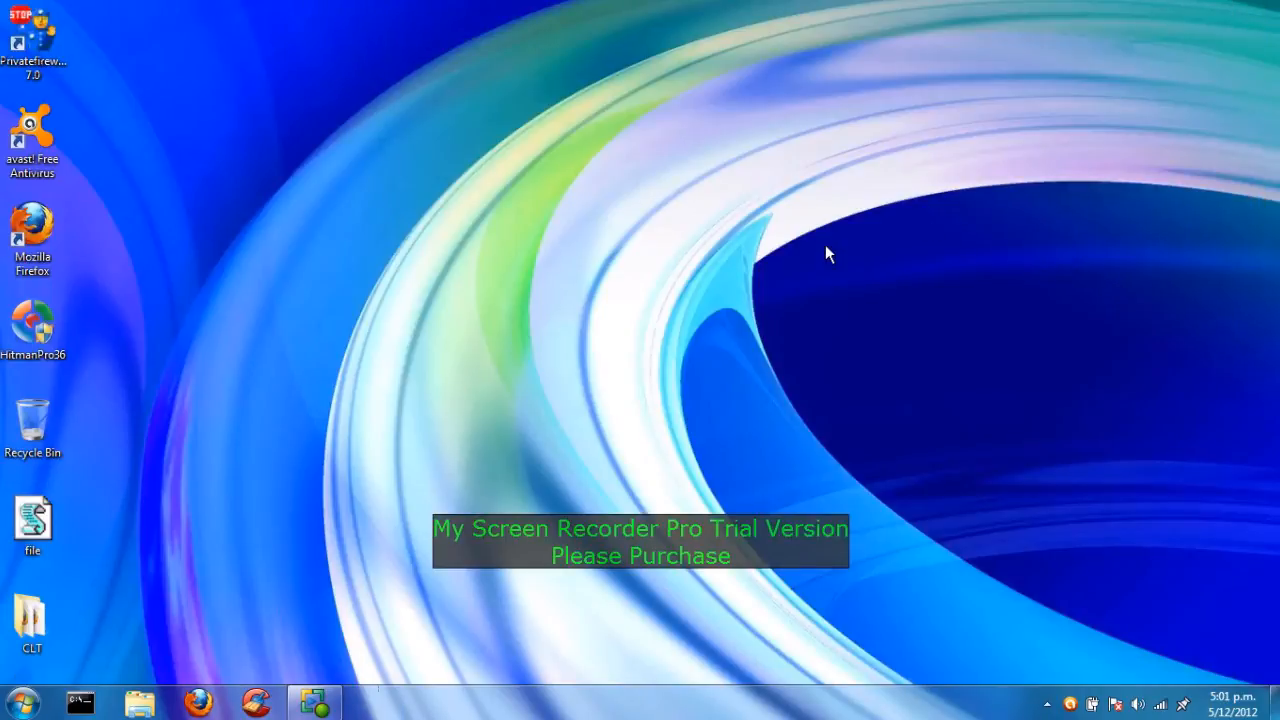